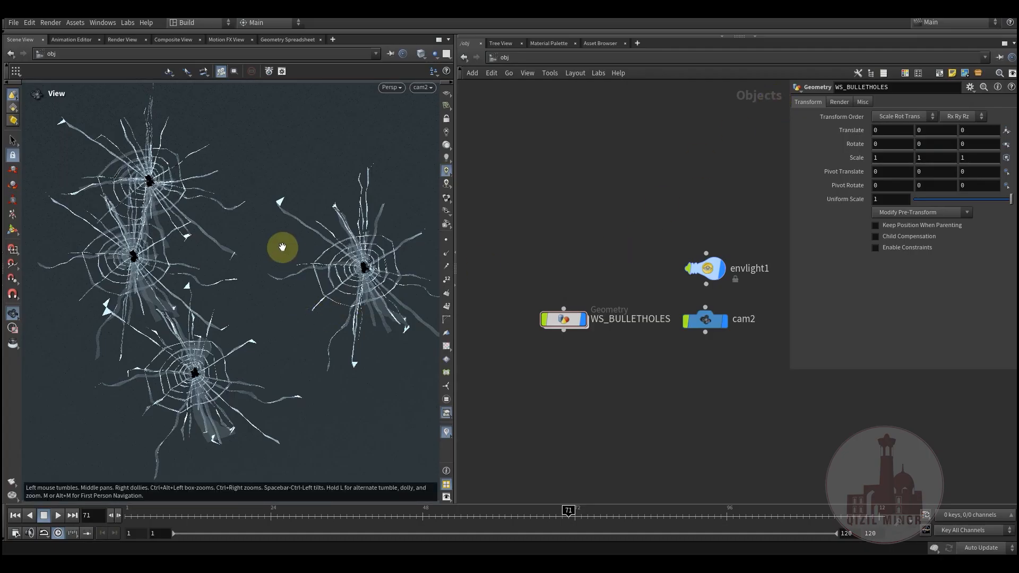
{"action": "mouse_move", "coordinate": [138, 136]}
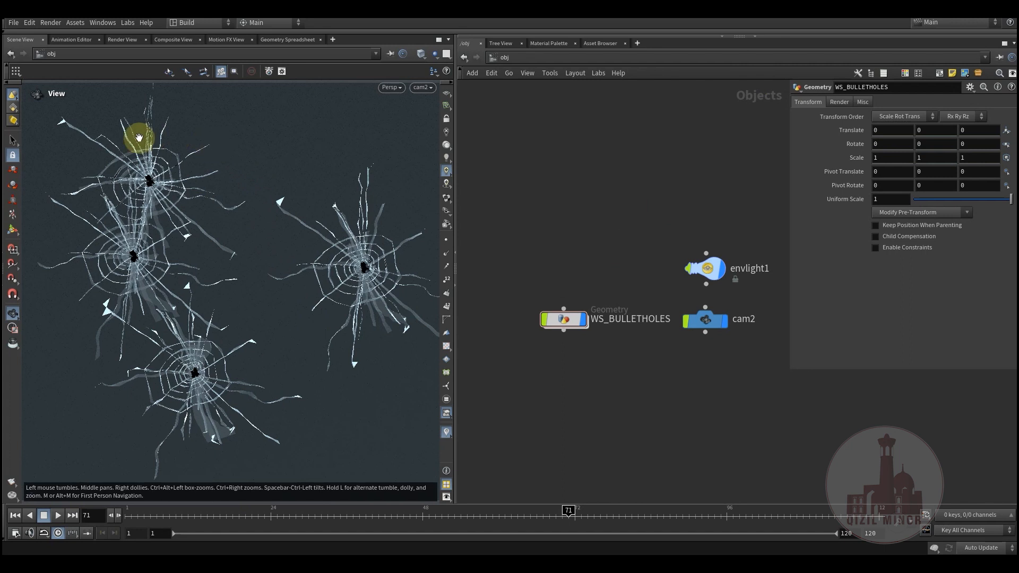
{"action": "mouse_move", "coordinate": [396, 453]}
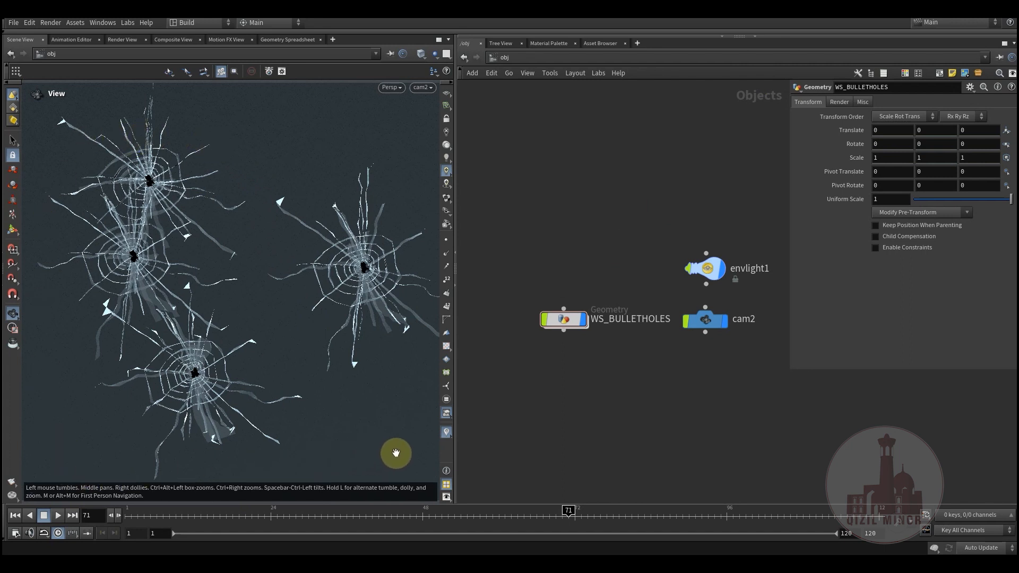
{"action": "mouse_move", "coordinate": [269, 299]}
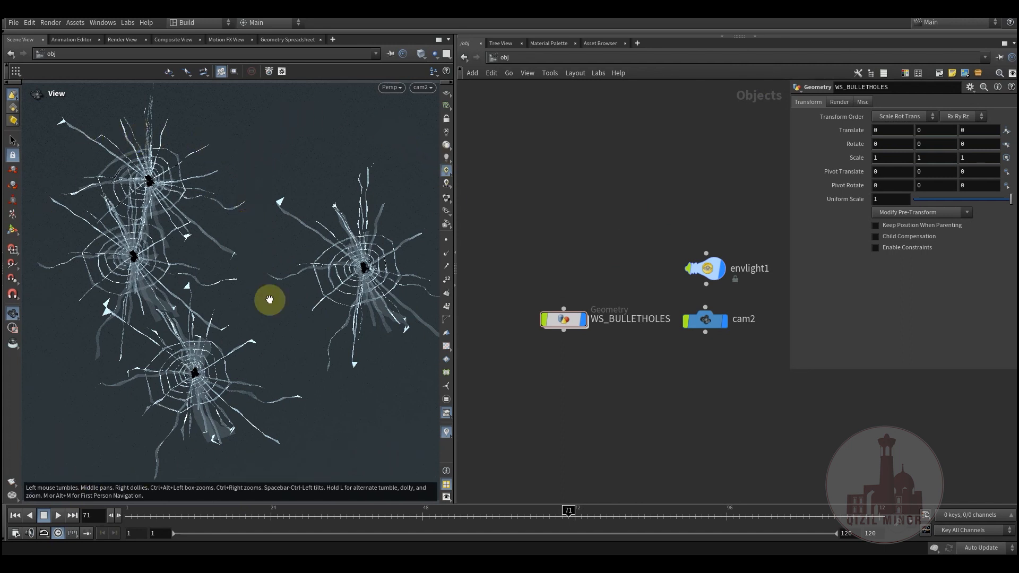
{"action": "mouse_move", "coordinate": [40, 393]}
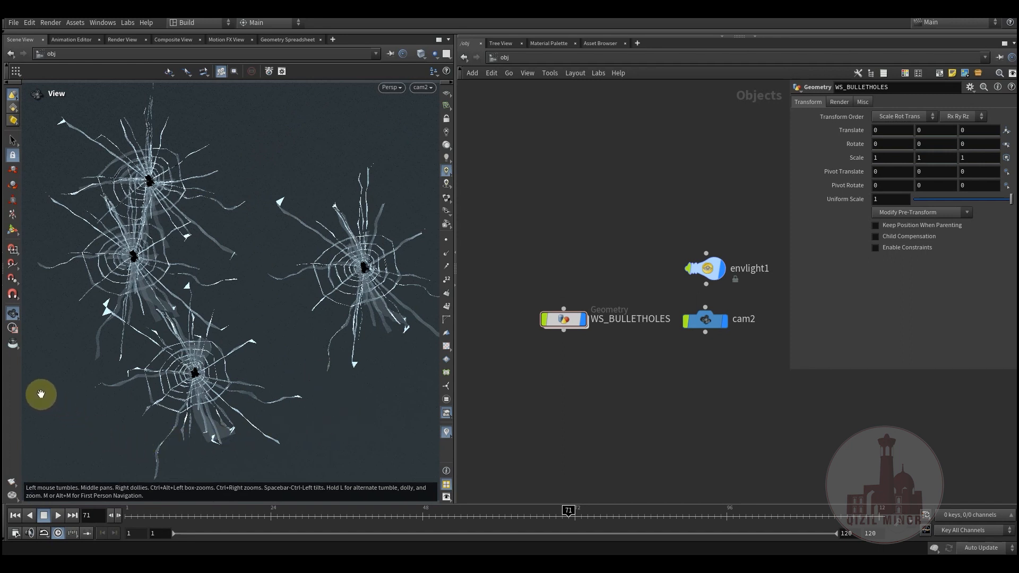
{"action": "mouse_move", "coordinate": [54, 316]}
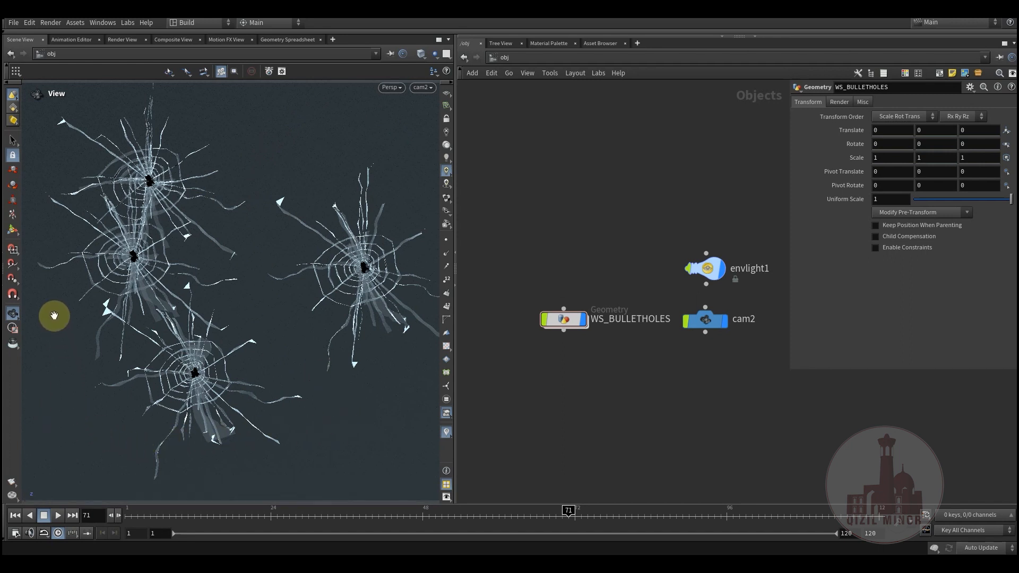
{"action": "mouse_move", "coordinate": [402, 133]}
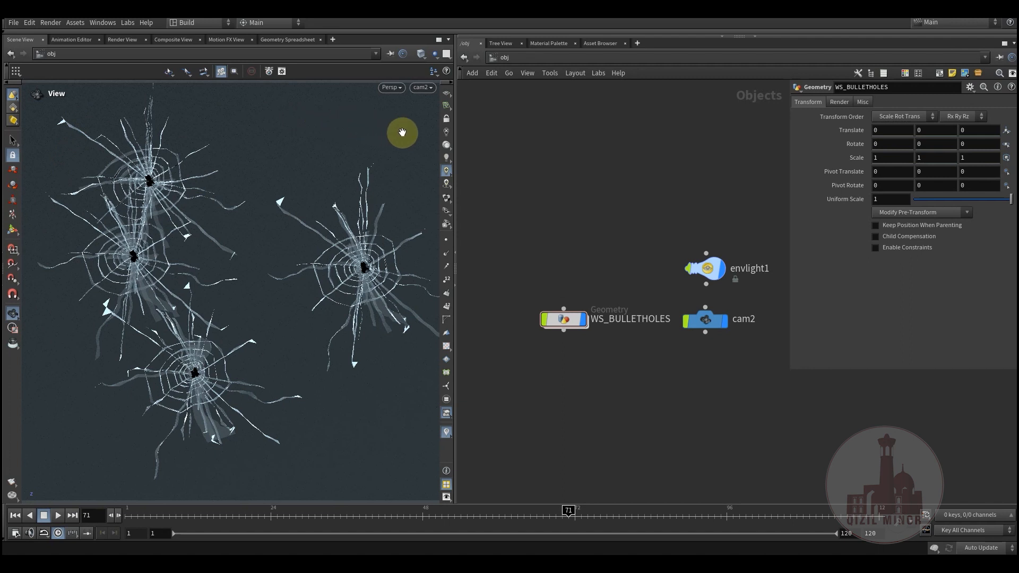
{"action": "mouse_move", "coordinate": [49, 474]}
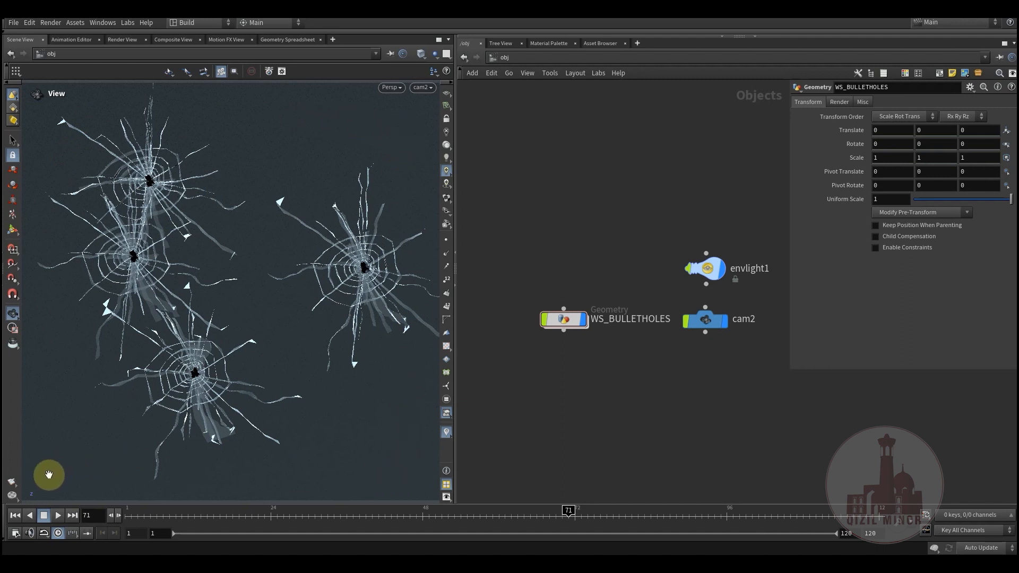
{"action": "mouse_move", "coordinate": [87, 335]}
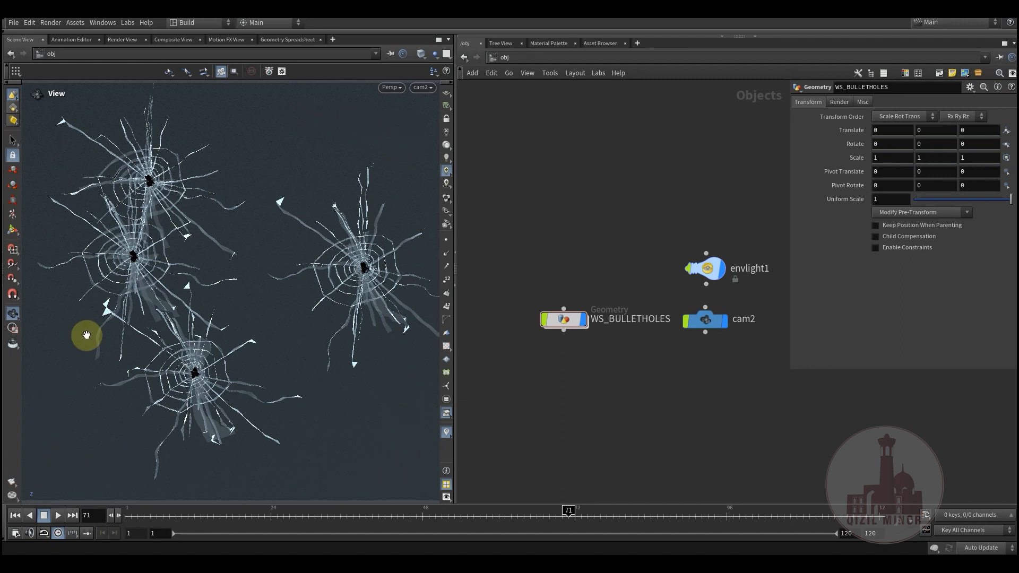
{"action": "mouse_move", "coordinate": [281, 364]}
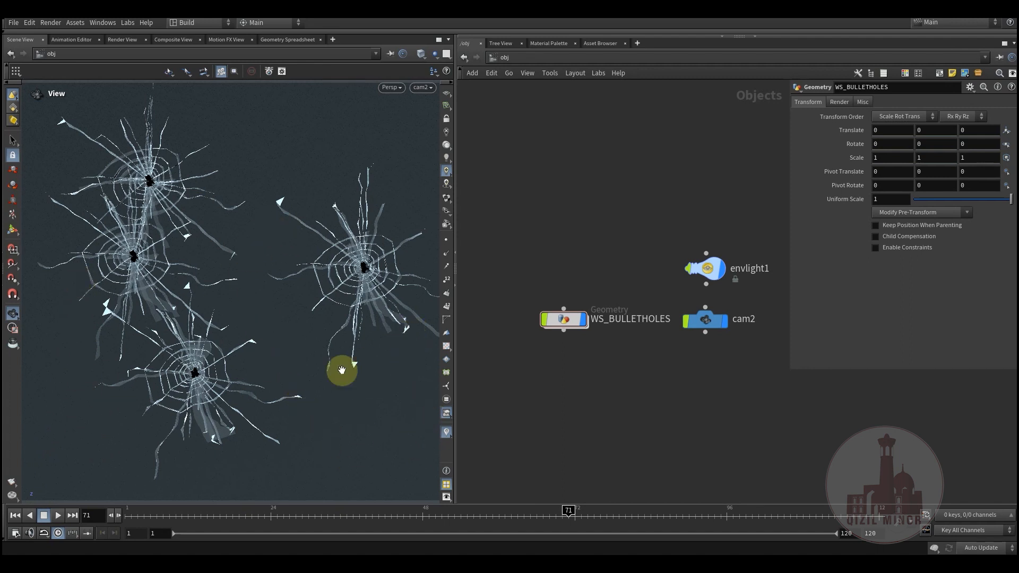
{"action": "mouse_move", "coordinate": [280, 254]}
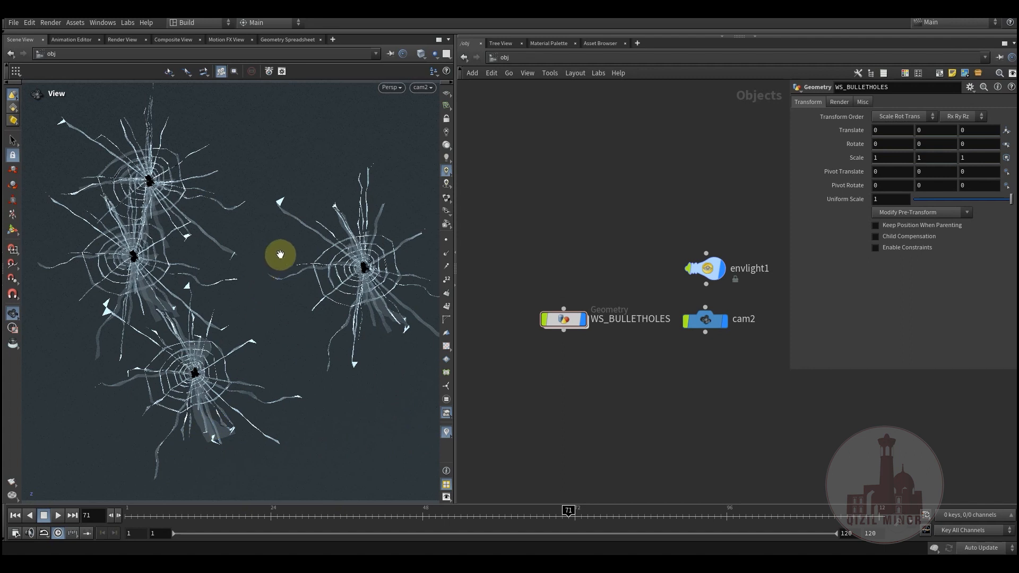
{"action": "mouse_move", "coordinate": [188, 325]}
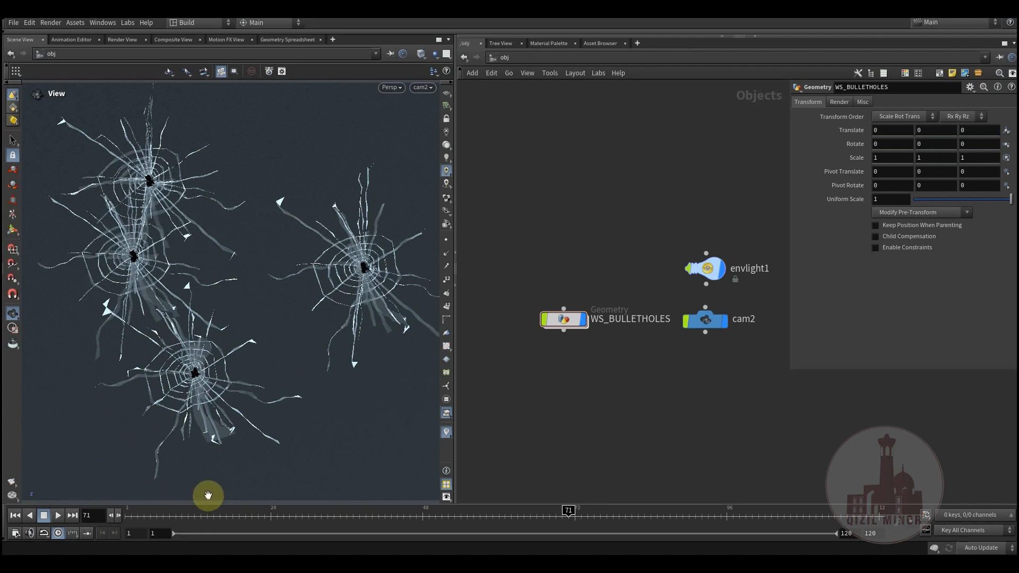
{"action": "mouse_move", "coordinate": [100, 414]}
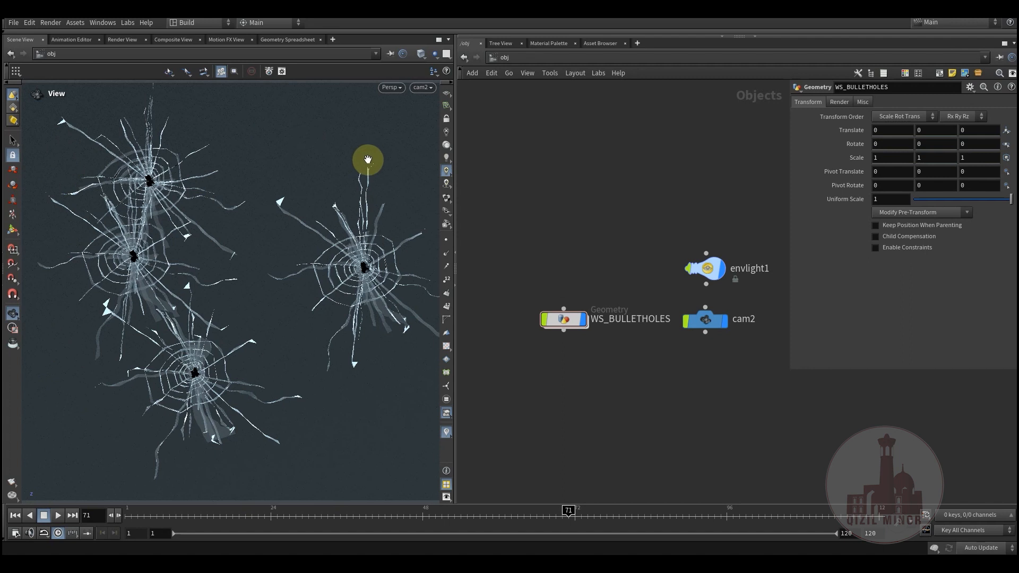
{"action": "mouse_move", "coordinate": [358, 448]}
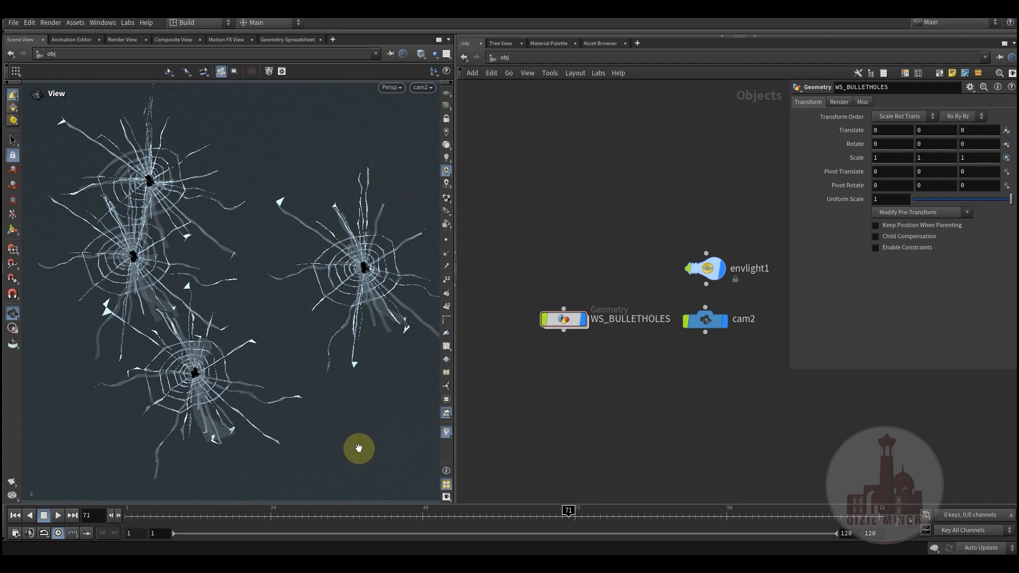
{"action": "mouse_move", "coordinate": [390, 382]}
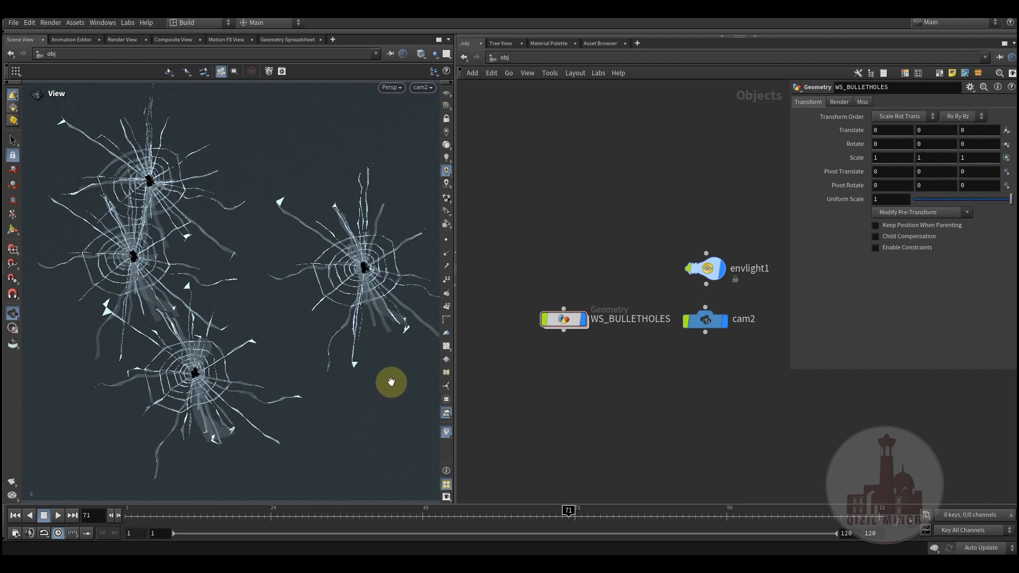
{"action": "mouse_move", "coordinate": [57, 294]}
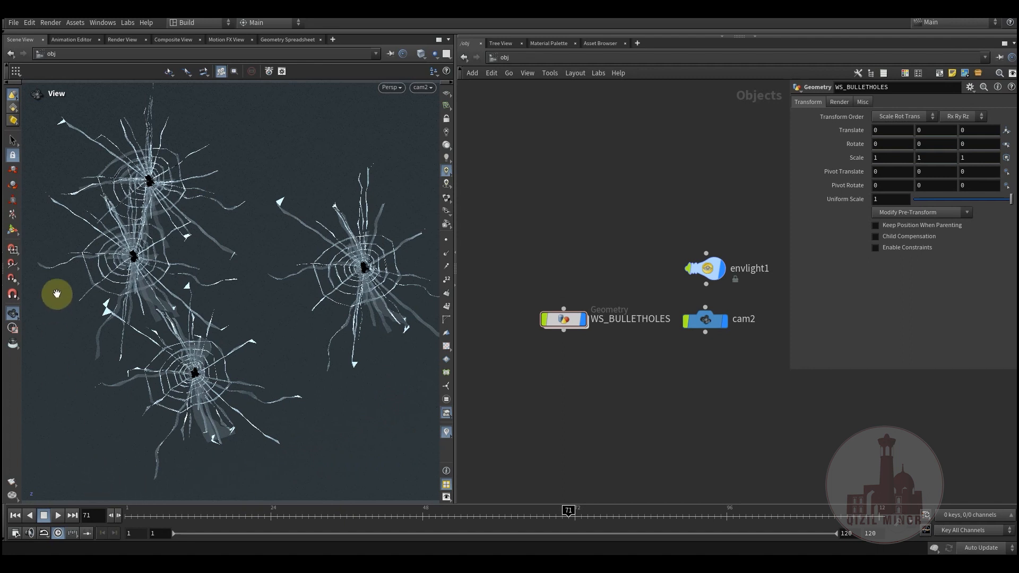
{"action": "mouse_move", "coordinate": [342, 410]}
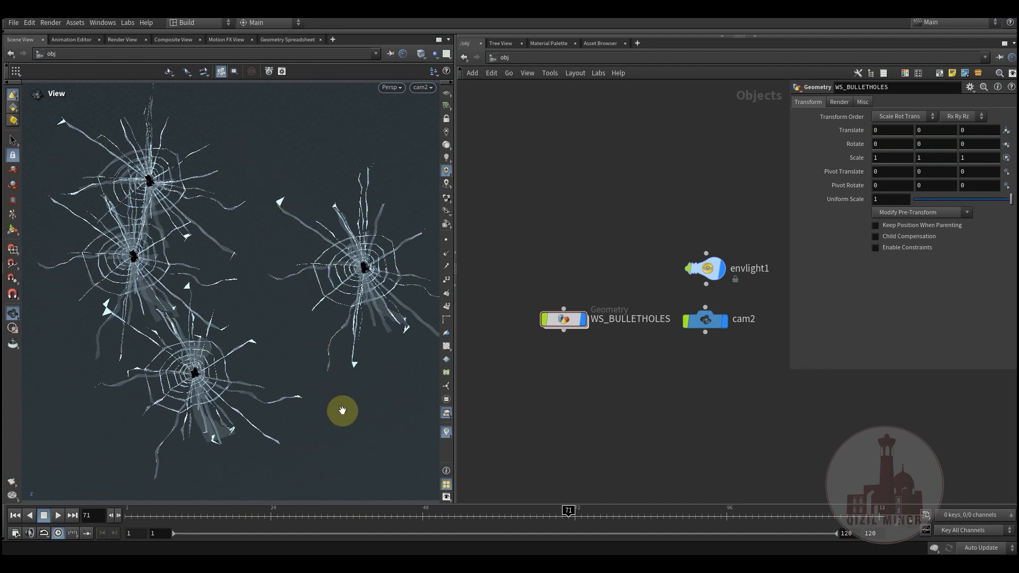
{"action": "mouse_move", "coordinate": [324, 380]}
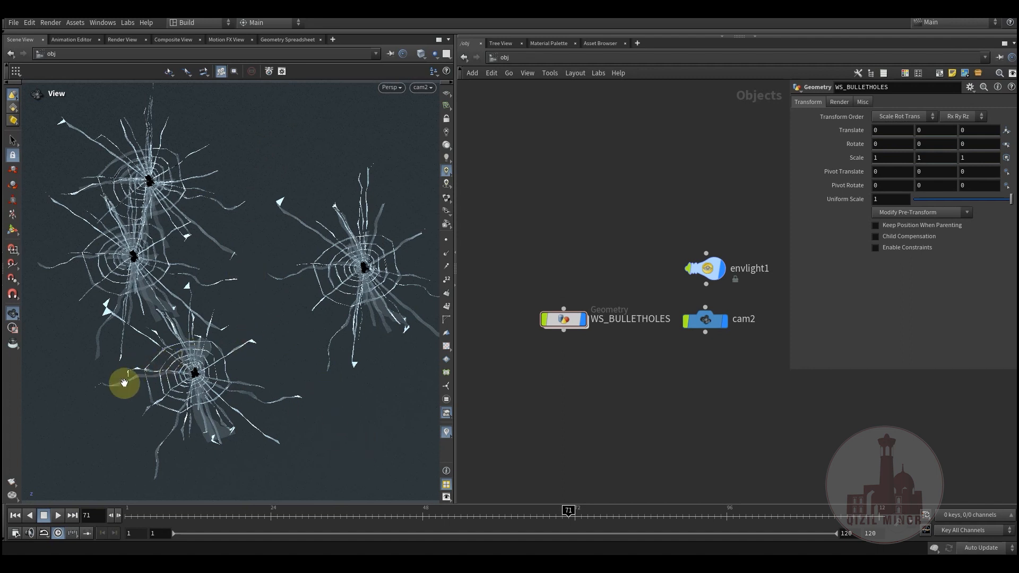
{"action": "mouse_move", "coordinate": [184, 317]}
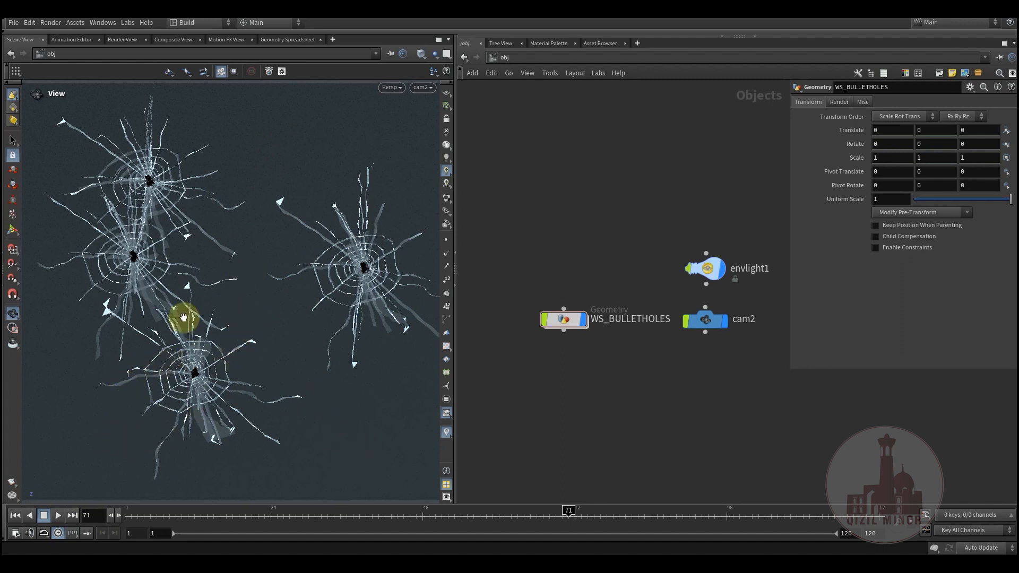
{"action": "mouse_move", "coordinate": [140, 328]}
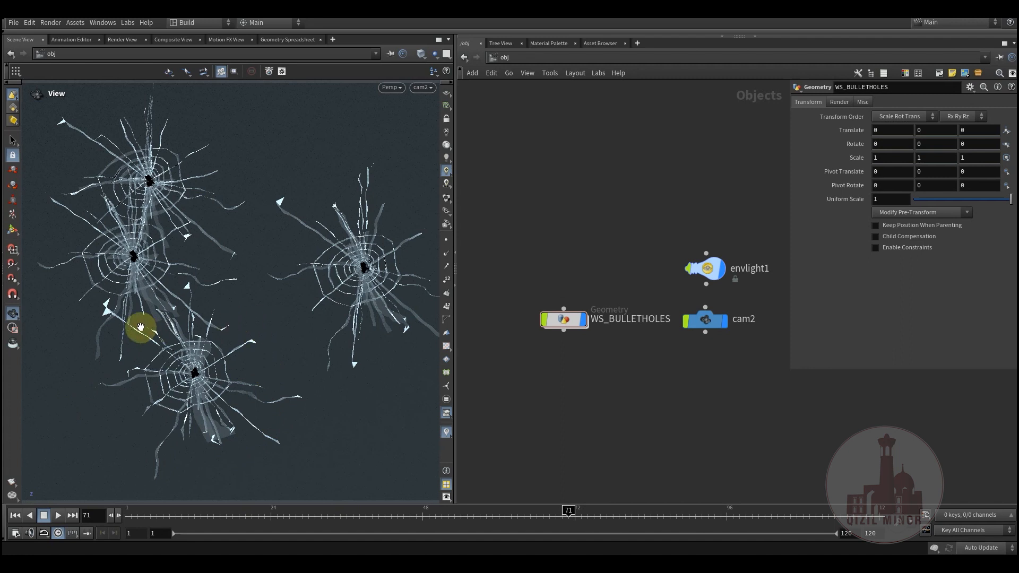
{"action": "mouse_move", "coordinate": [302, 447]}
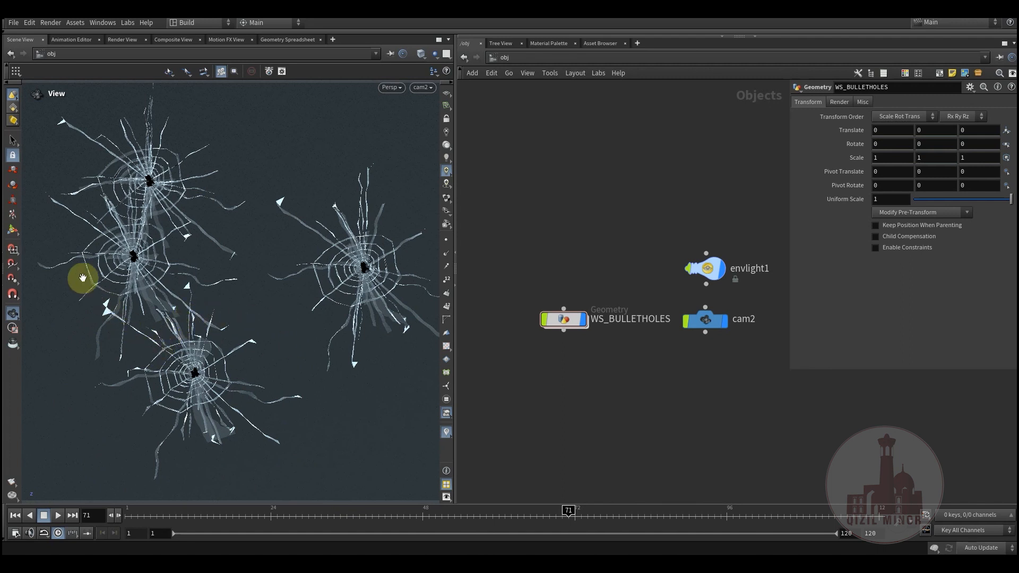
{"action": "mouse_move", "coordinate": [232, 354]}
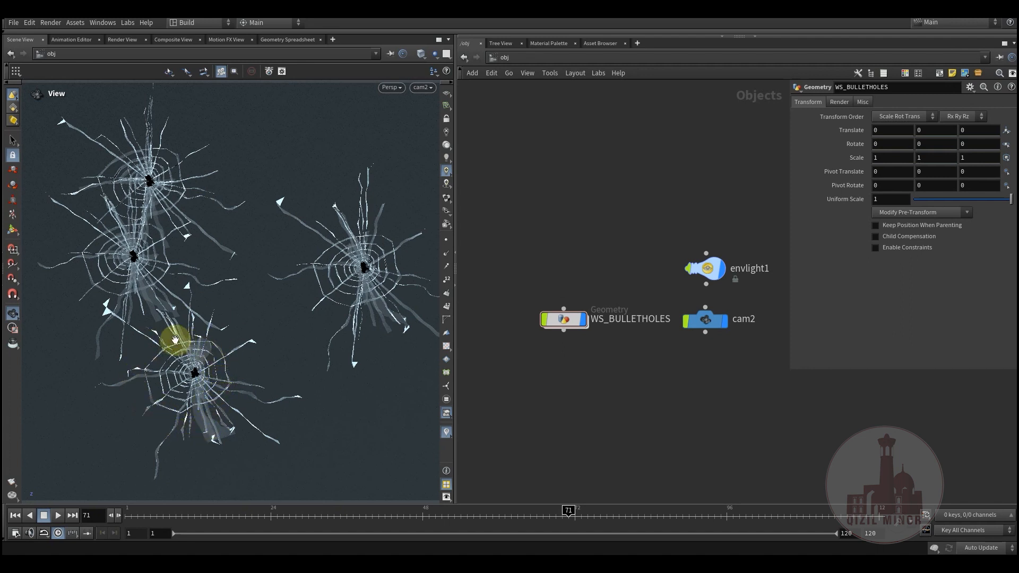
{"action": "mouse_move", "coordinate": [195, 413]}
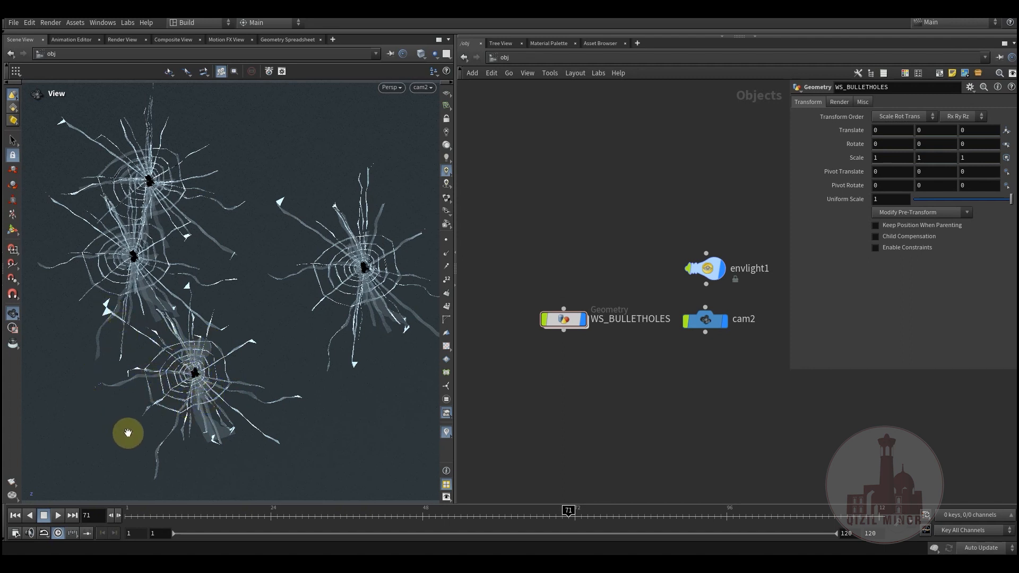
{"action": "mouse_move", "coordinate": [150, 396]}
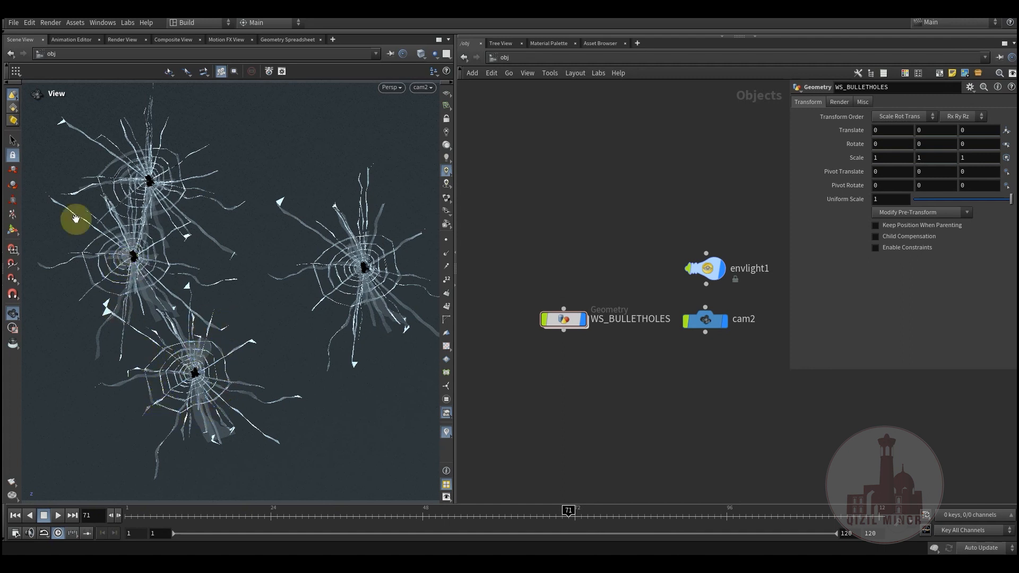
{"action": "mouse_move", "coordinate": [210, 411]}
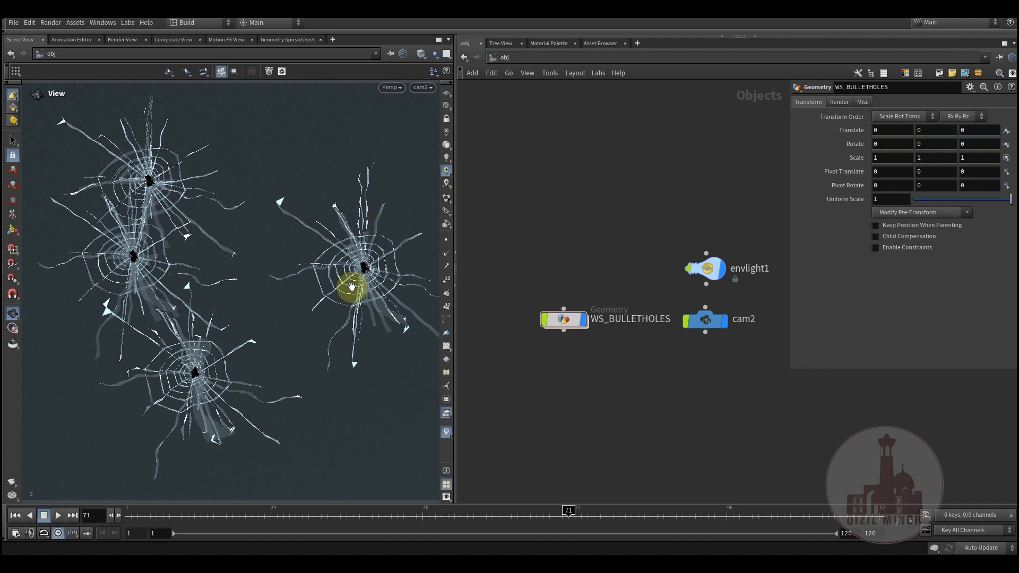
{"action": "mouse_move", "coordinate": [387, 301]}
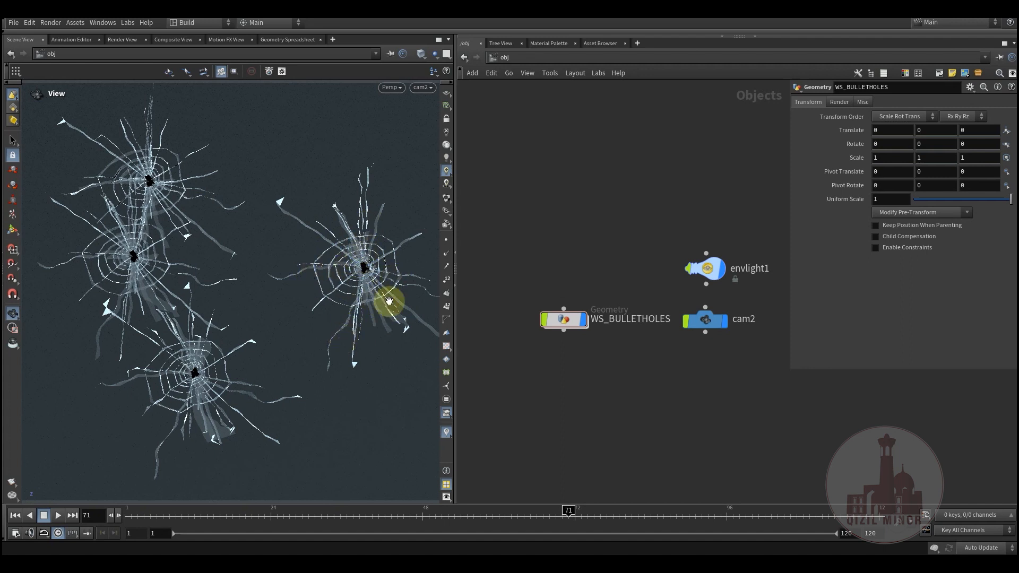
{"action": "mouse_move", "coordinate": [227, 323]}
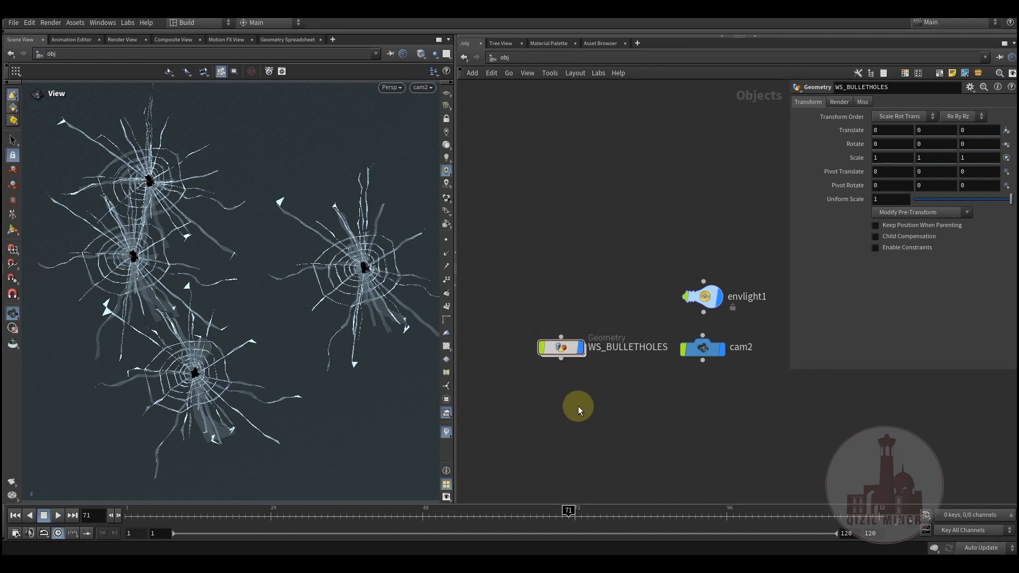
Enter WS_BULLETHOLES and display grid1, then the 0.02-thick polyextrude1 panel
{"action": "left_click", "coordinate": [561, 347]}
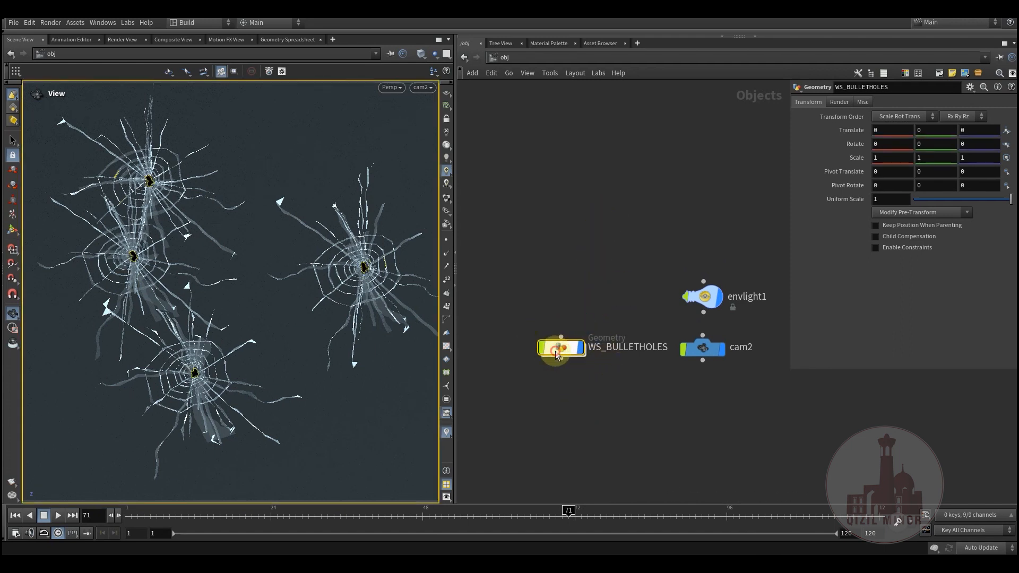
{"action": "double_click", "coordinate": [562, 348]}
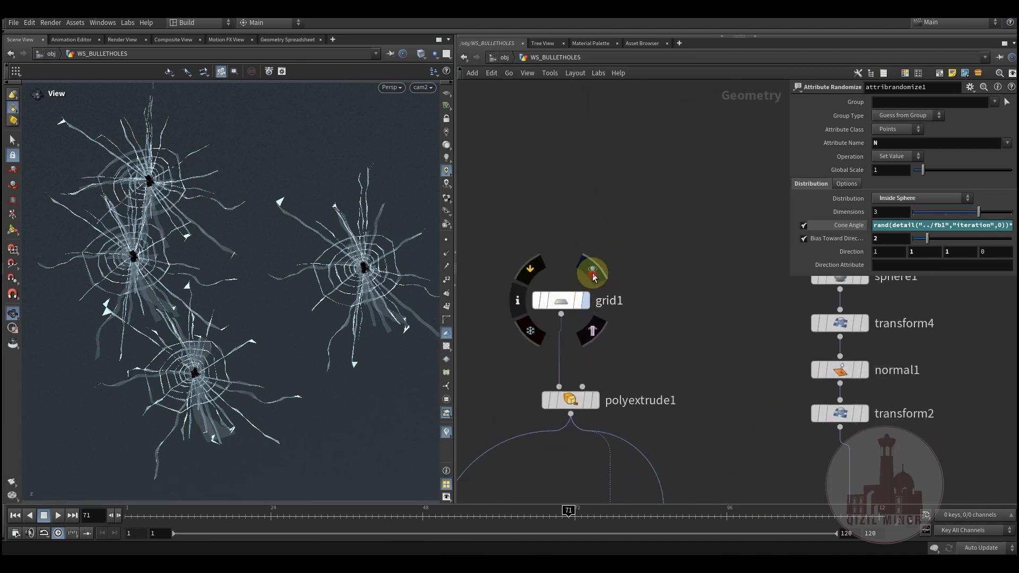
{"action": "left_click", "coordinate": [560, 301]}
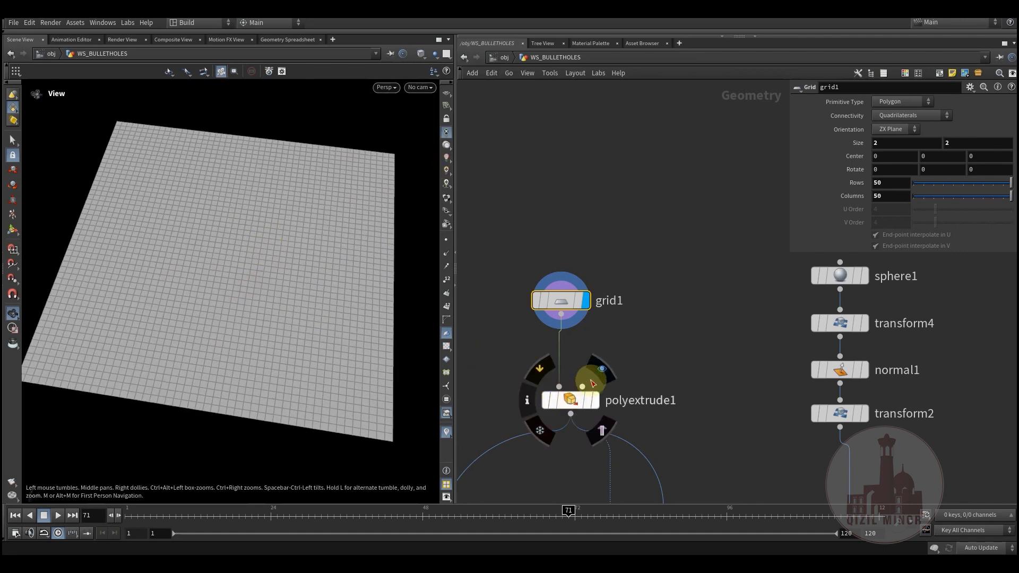
{"action": "left_click", "coordinate": [570, 400]}
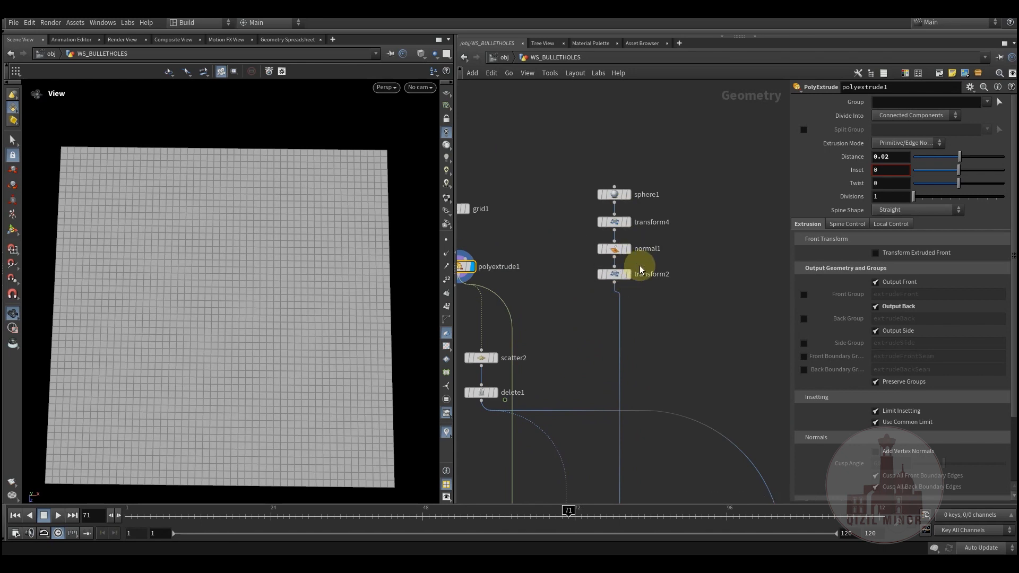
Display scatter2's impact points, then the points thinned by delete1
{"action": "left_click", "coordinate": [614, 274]}
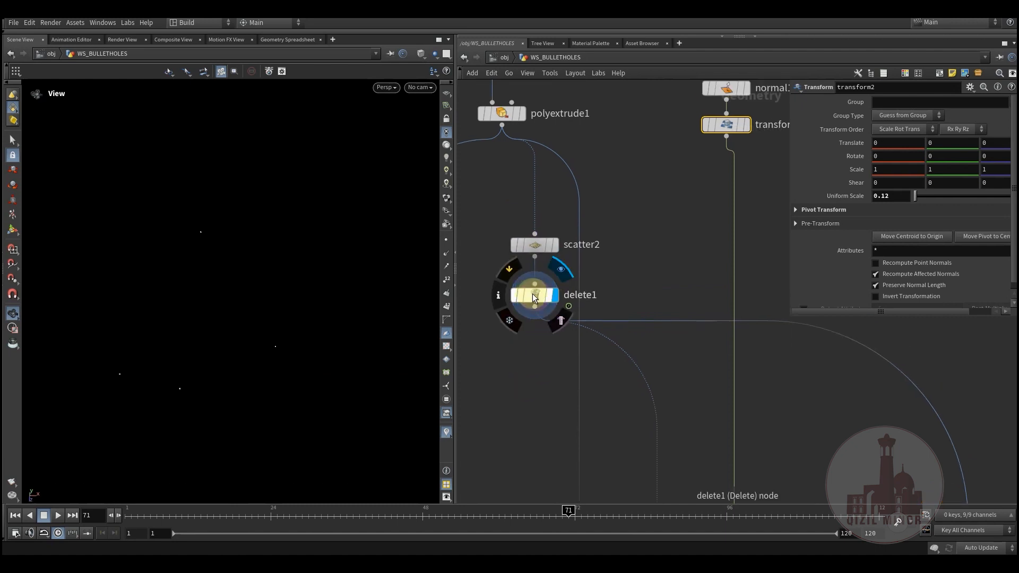
{"action": "left_click", "coordinate": [533, 295]}
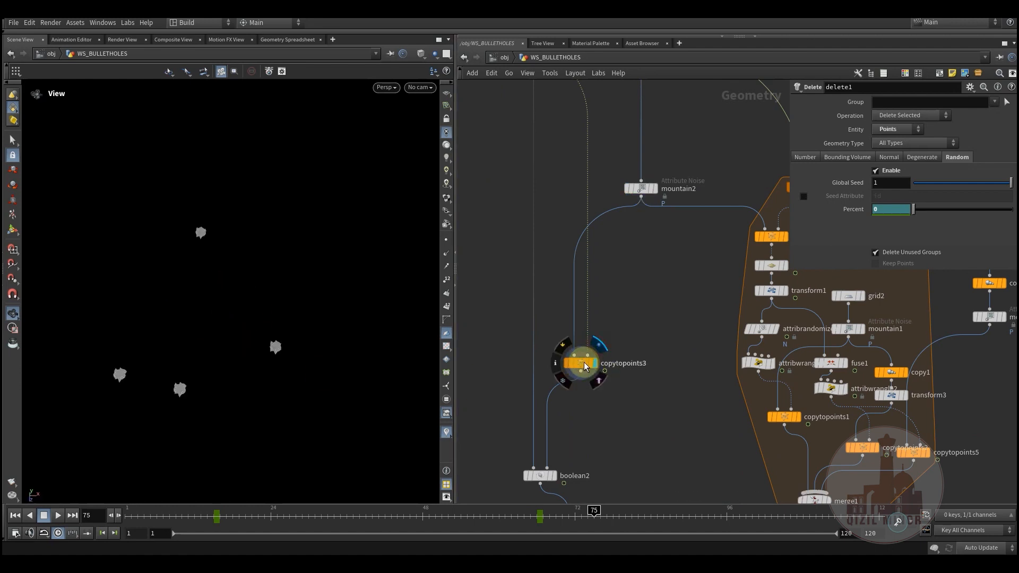
Select copytopoints3 to inspect the node copying hole shapes onto points
{"action": "left_click", "coordinate": [577, 362]}
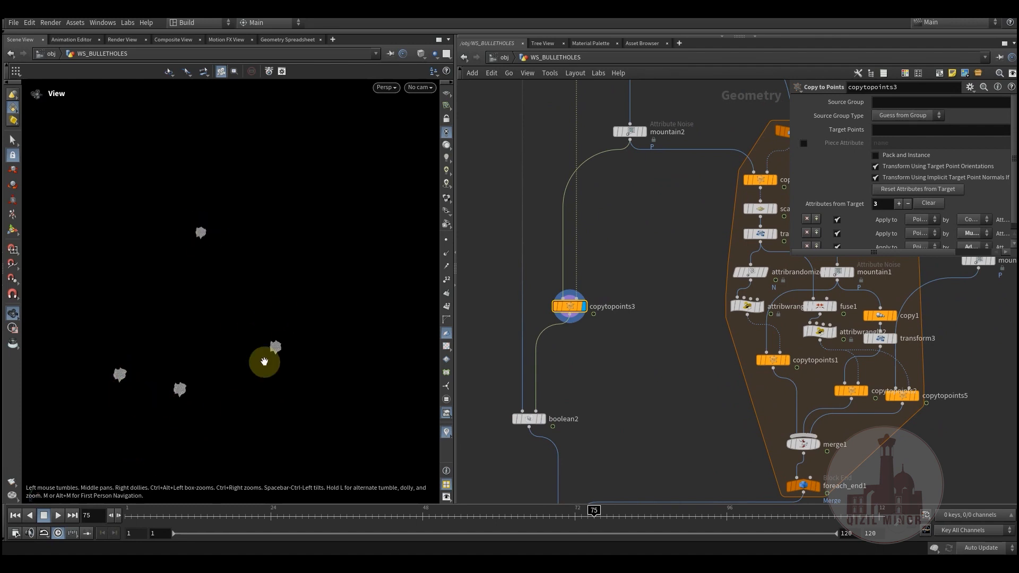
{"action": "mouse_move", "coordinate": [179, 388]}
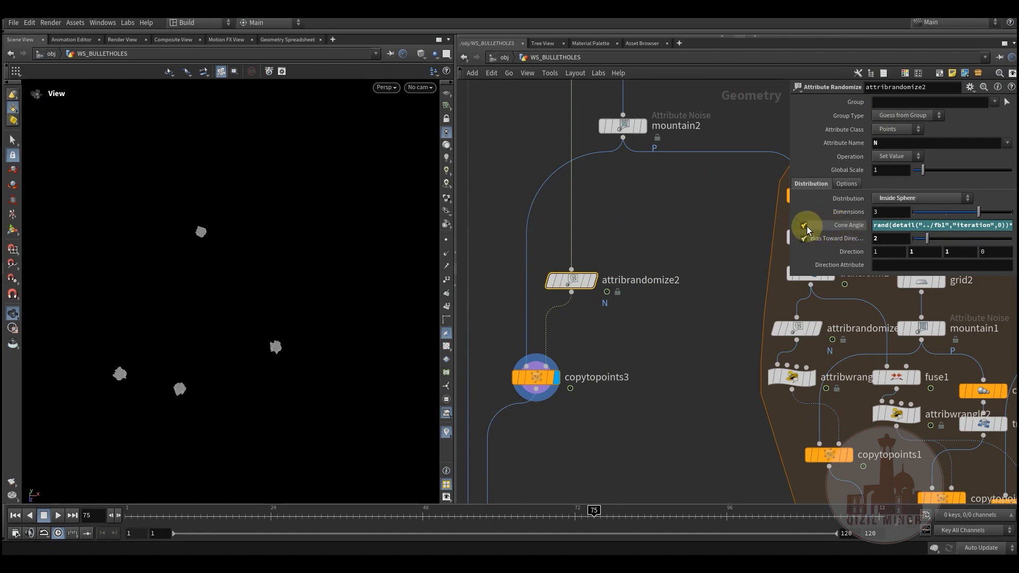
Turn off Cone Angle and Bias Toward Direction, then display boolean2 across frames
{"action": "left_click", "coordinate": [804, 225]}
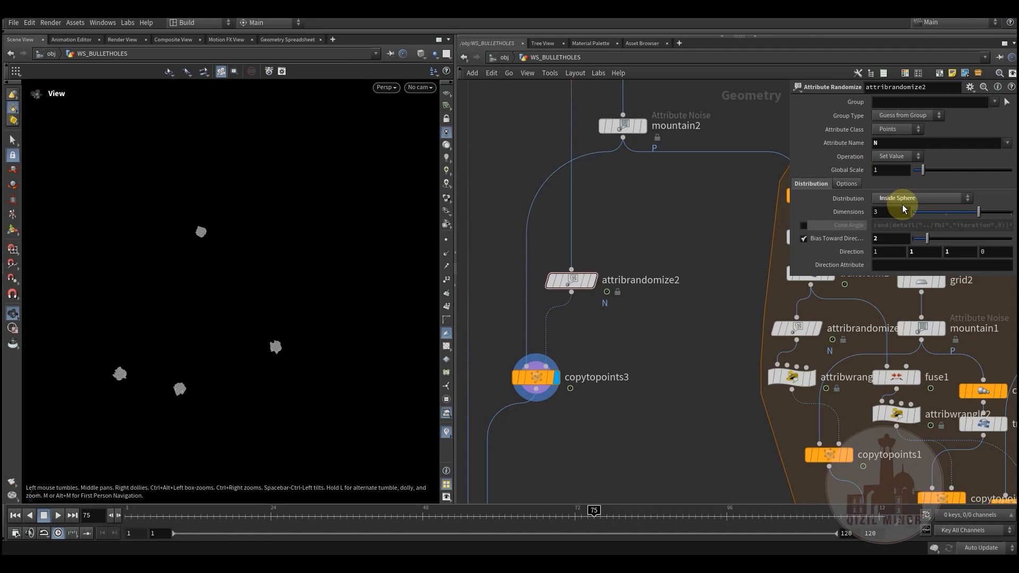
{"action": "mouse_move", "coordinate": [881, 197]}
{"action": "type", "text": "3.2"}
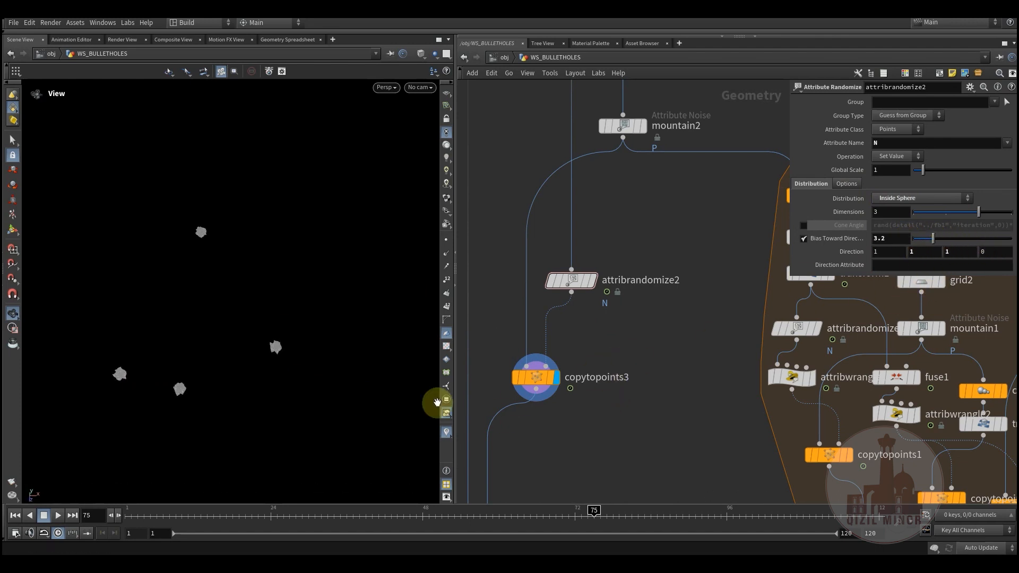
{"action": "mouse_move", "coordinate": [811, 250]}
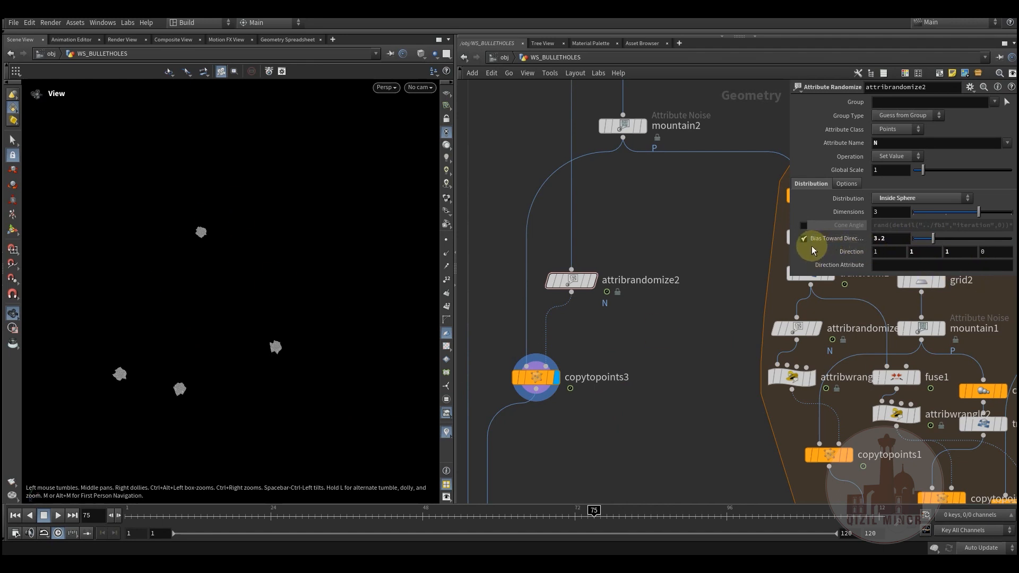
{"action": "left_click", "coordinate": [803, 238]}
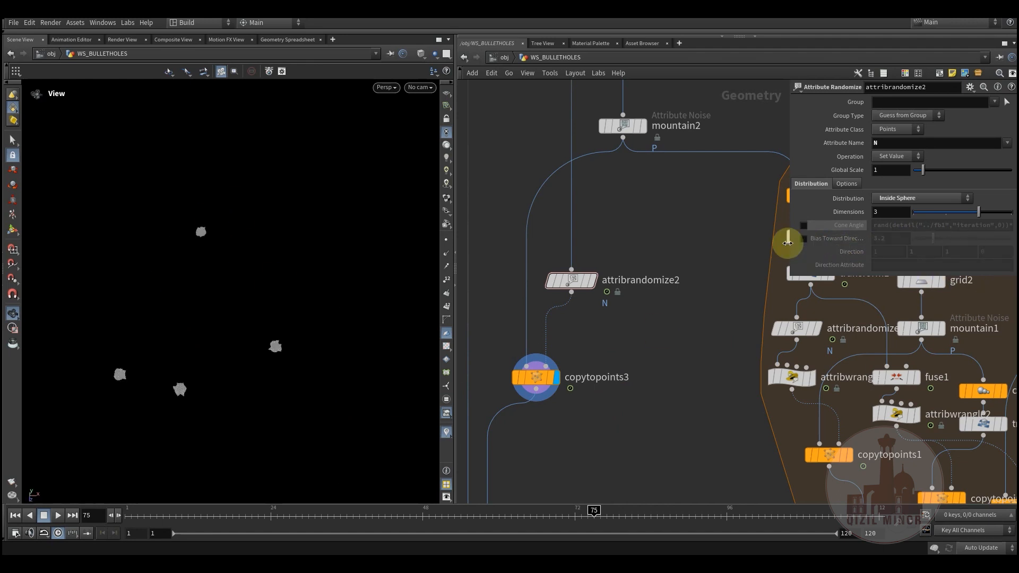
{"action": "mouse_move", "coordinate": [480, 429]}
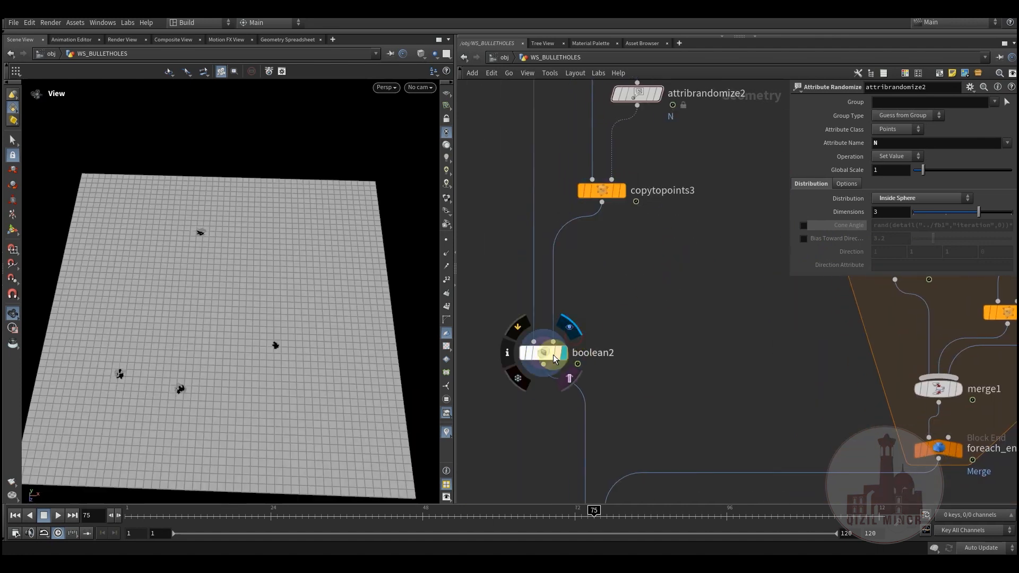
{"action": "left_click", "coordinate": [541, 352]}
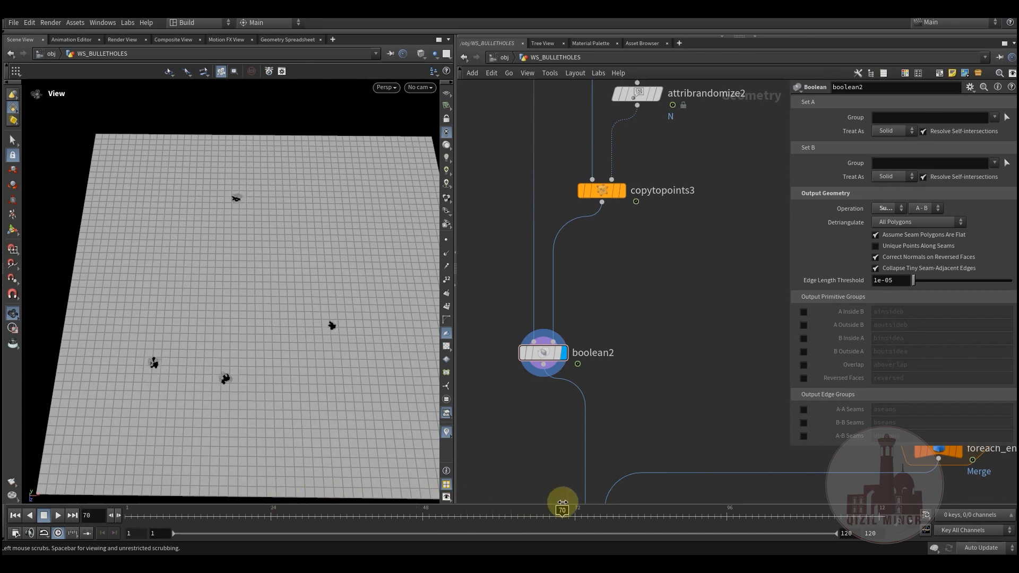
{"action": "left_click", "coordinate": [621, 266]}
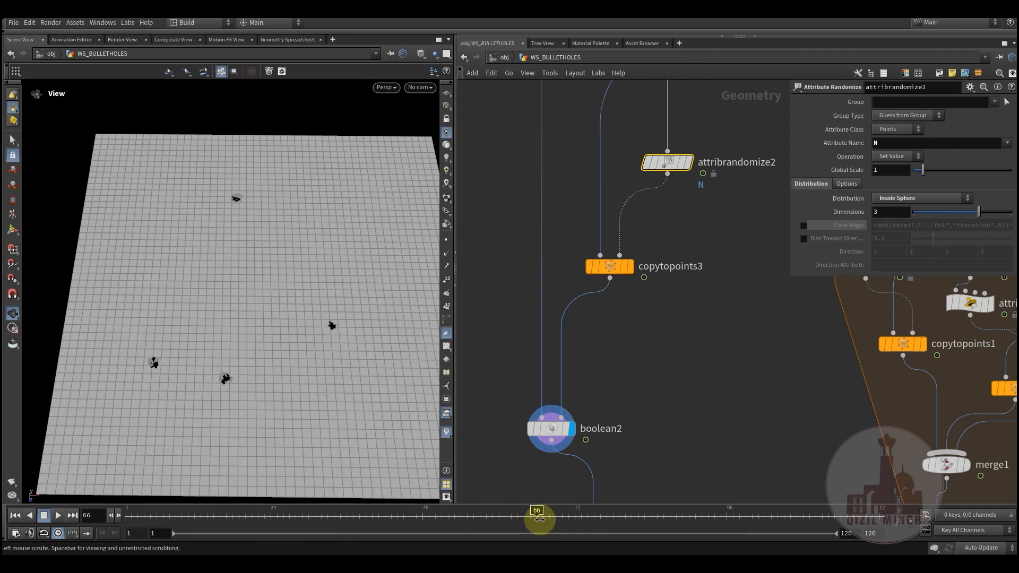
{"action": "mouse_move", "coordinate": [932, 202]}
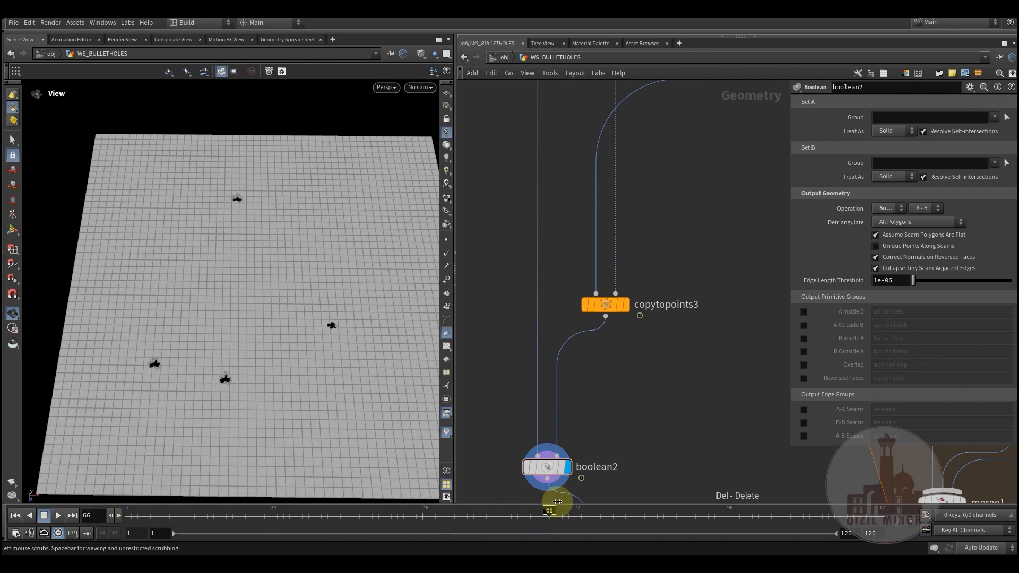
Add an Attribute Noise node with zero-centered range values
{"action": "key", "text": "Tab"}
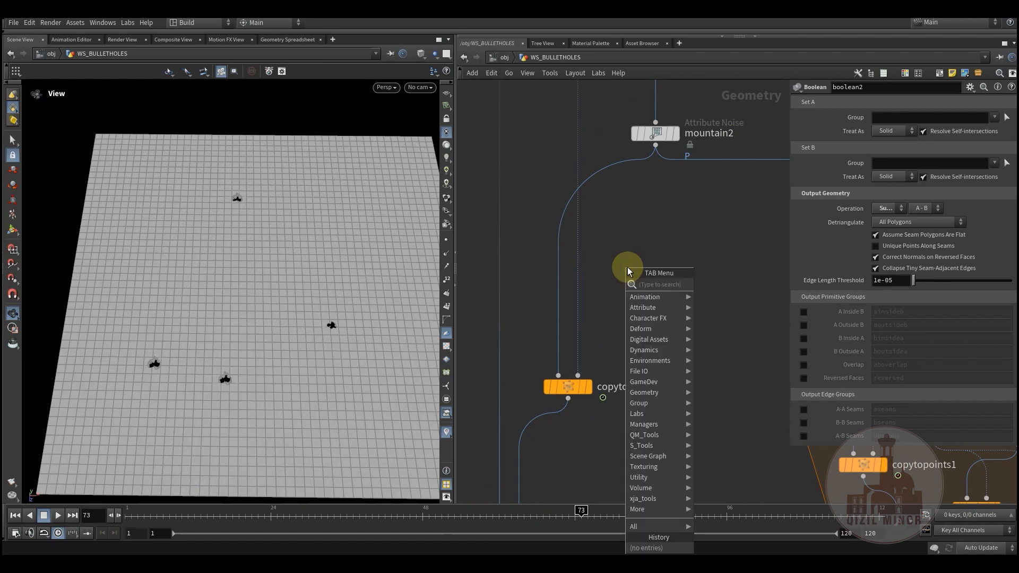
{"action": "type", "text": "noi"}
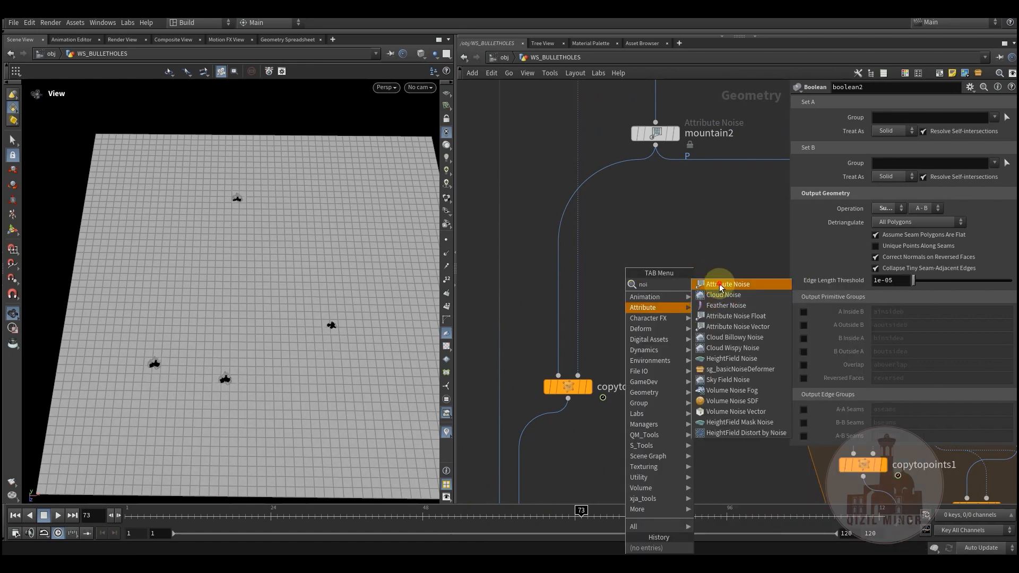
{"action": "left_click", "coordinate": [727, 283]}
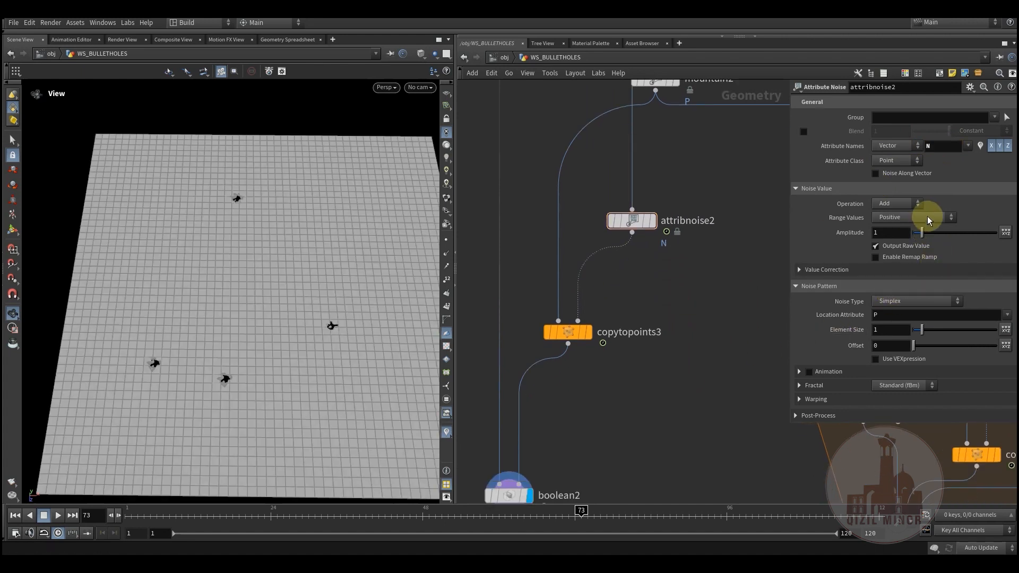
{"action": "left_click", "coordinate": [912, 217]}
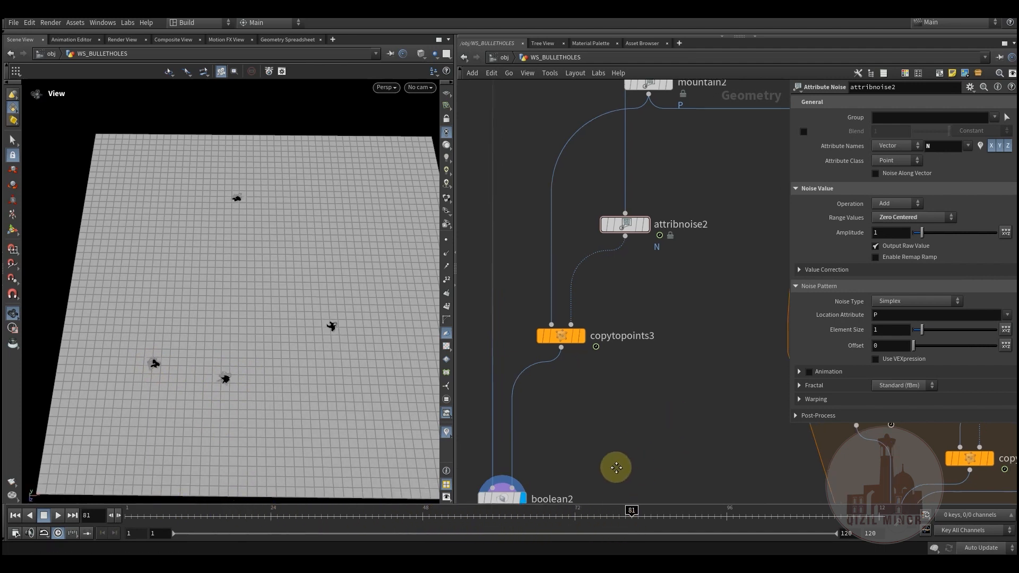
{"action": "scroll", "scroll_direction": "down", "scroll_amount": 3}
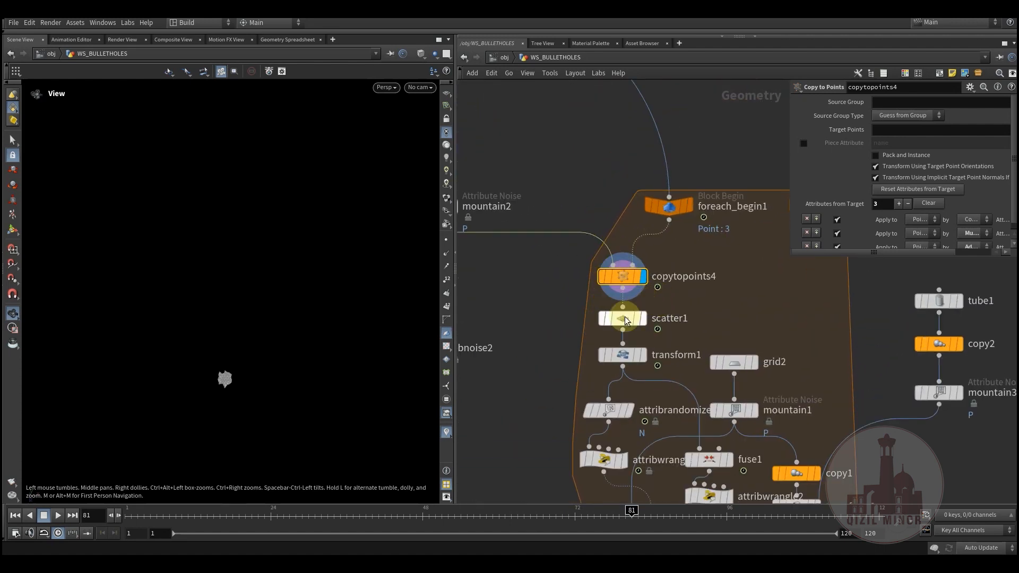
Display scatter1, transform1, grid2 and mountain1, then select attribrandomize1
{"action": "left_click", "coordinate": [621, 318]}
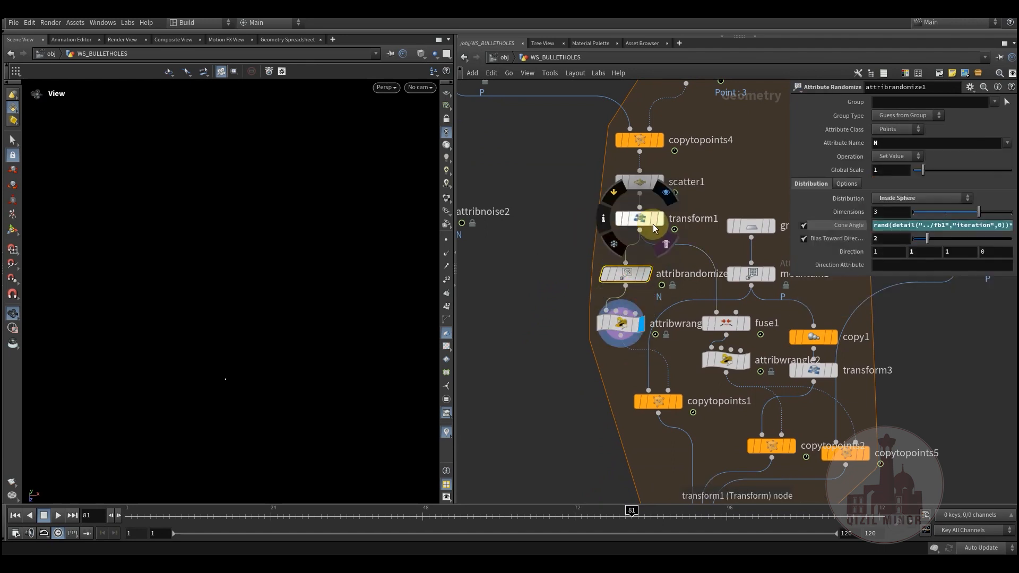
{"action": "left_click", "coordinate": [639, 218]}
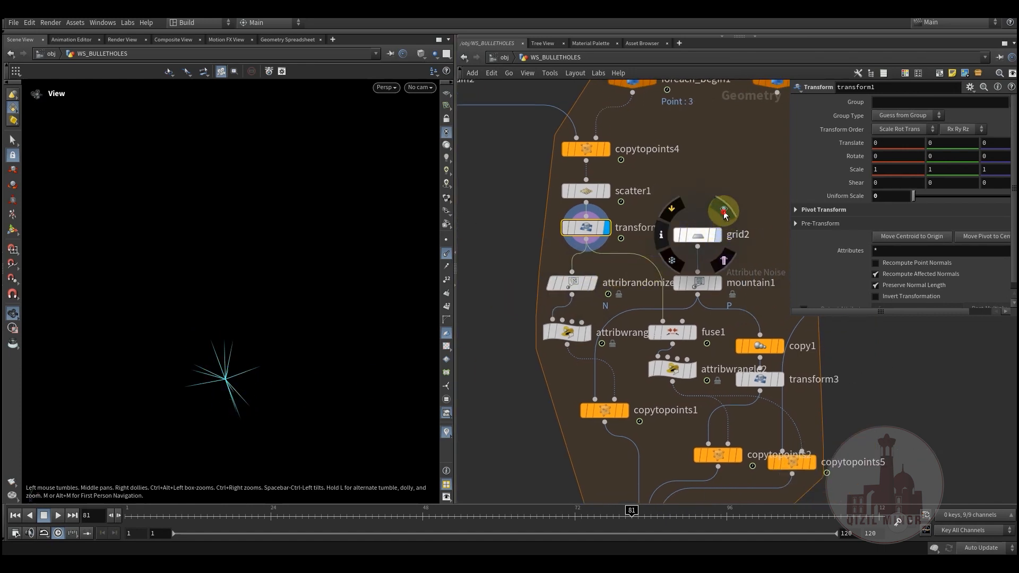
{"action": "left_click", "coordinate": [698, 234]}
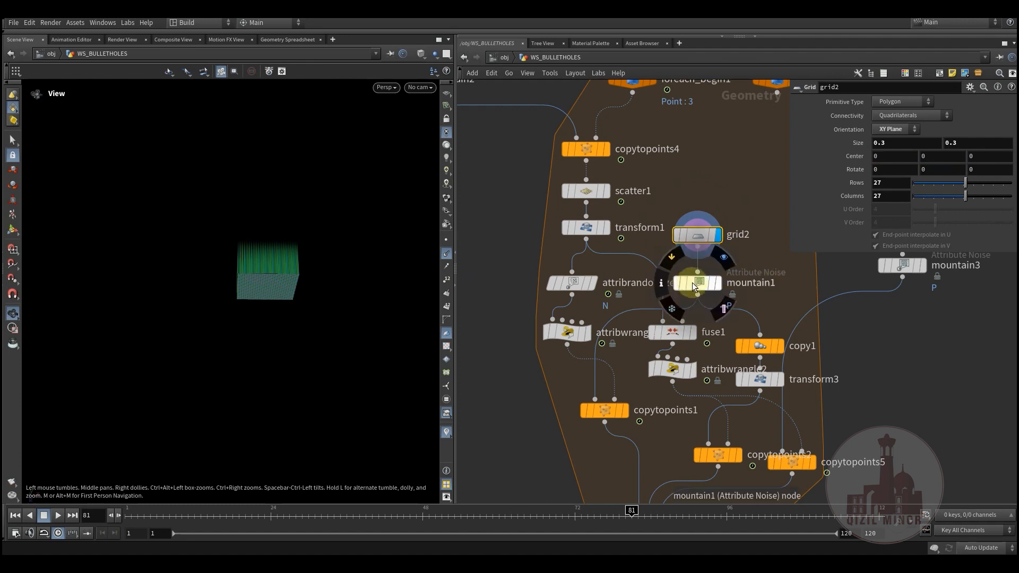
{"action": "left_click", "coordinate": [696, 282]}
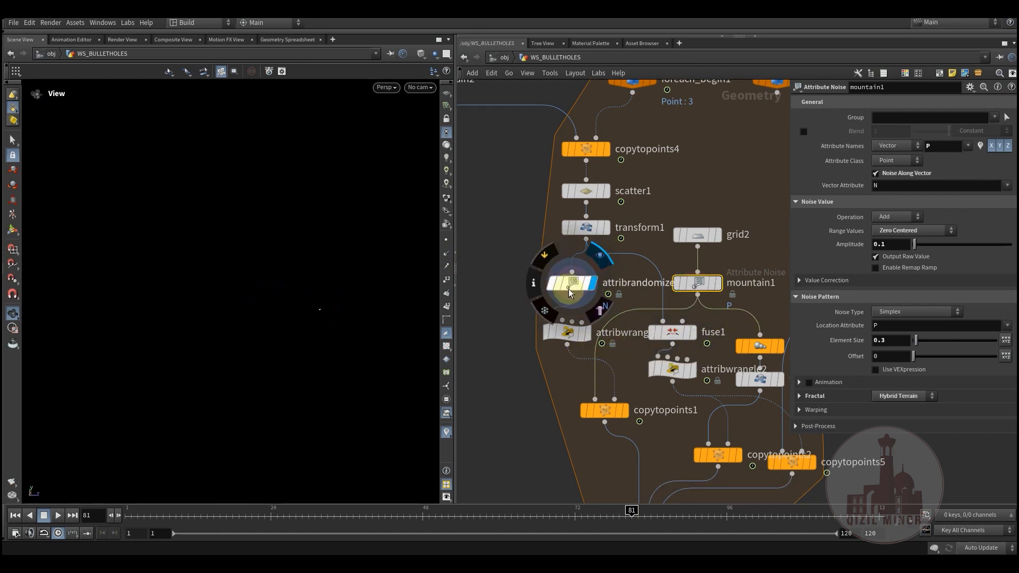
{"action": "left_click", "coordinate": [571, 282]}
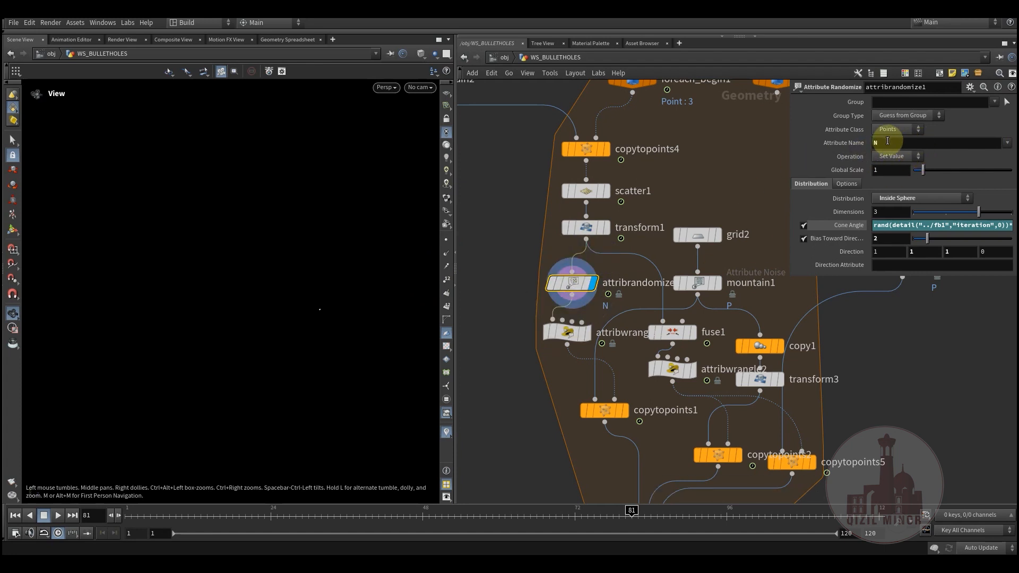
{"action": "mouse_move", "coordinate": [882, 157]}
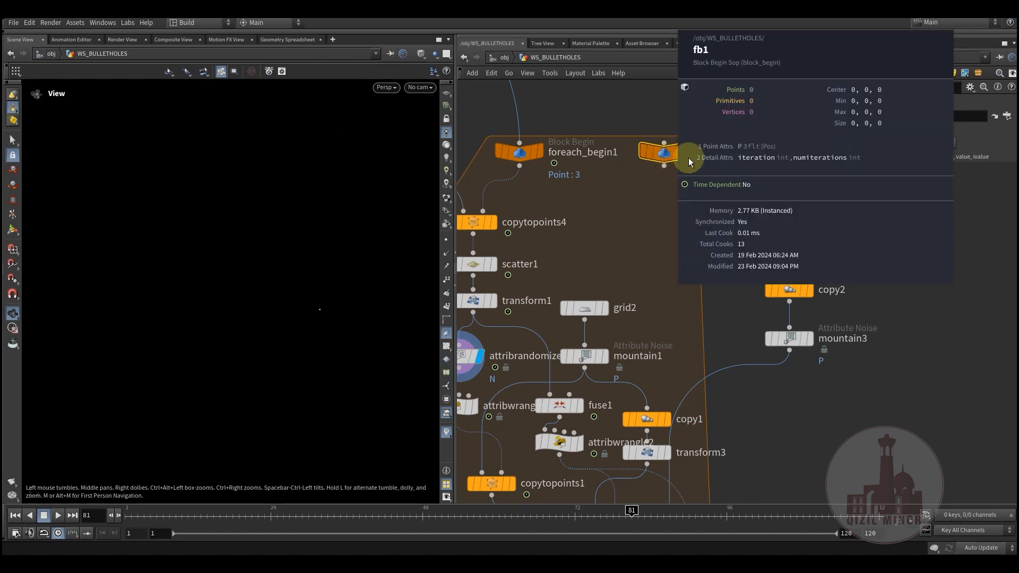
{"action": "mouse_move", "coordinate": [749, 169]}
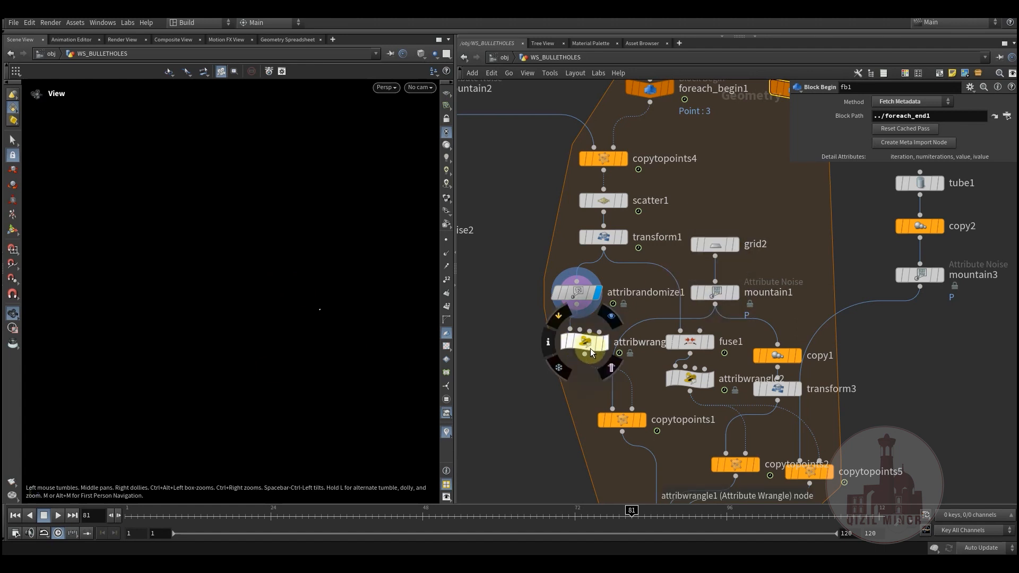
Set attribwrangle1 scale to 0.375–1 and display copytopoints1, then copy1
{"action": "left_click", "coordinate": [583, 341]}
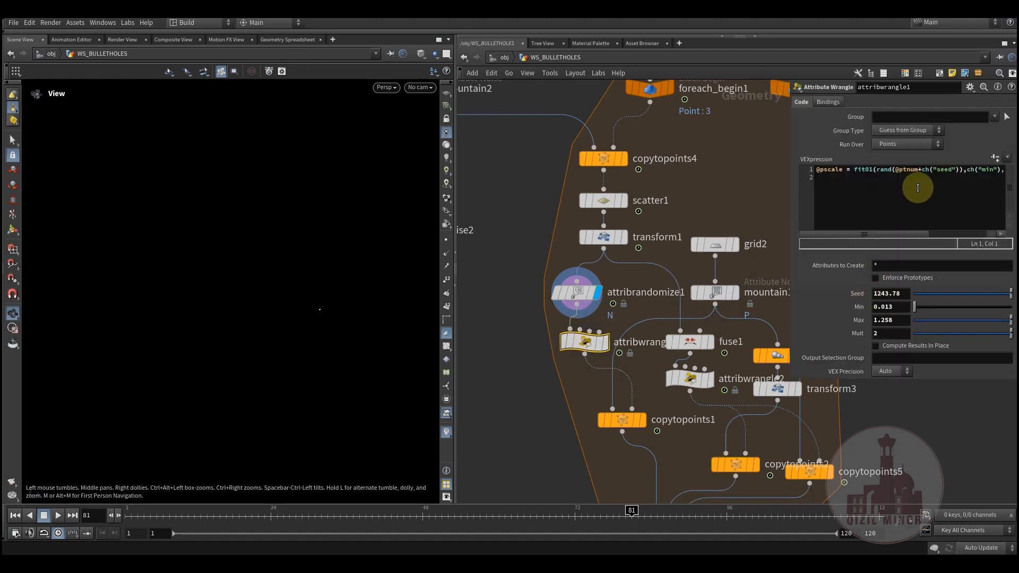
{"action": "mouse_move", "coordinate": [888, 332]}
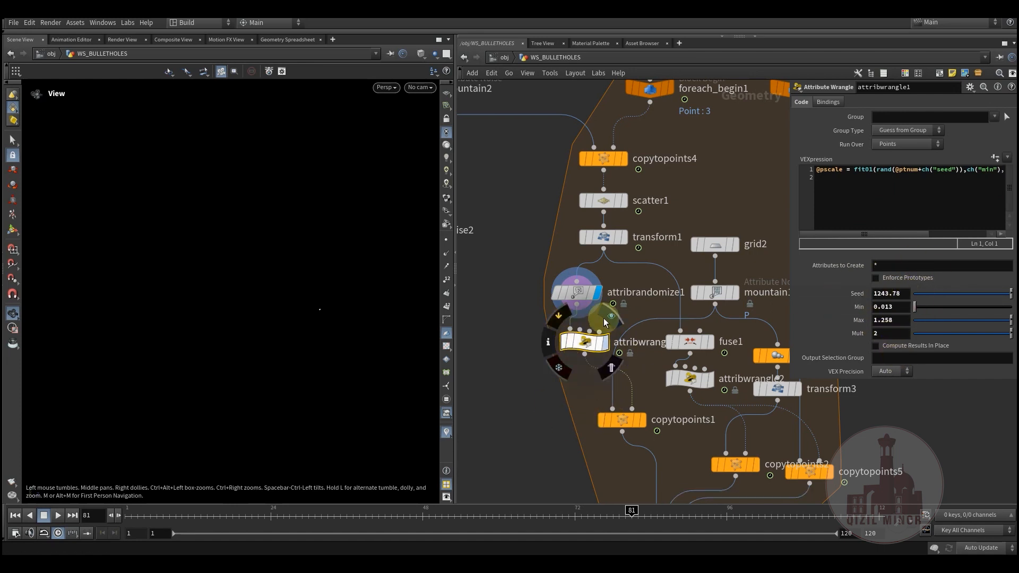
{"action": "left_click", "coordinate": [621, 420]}
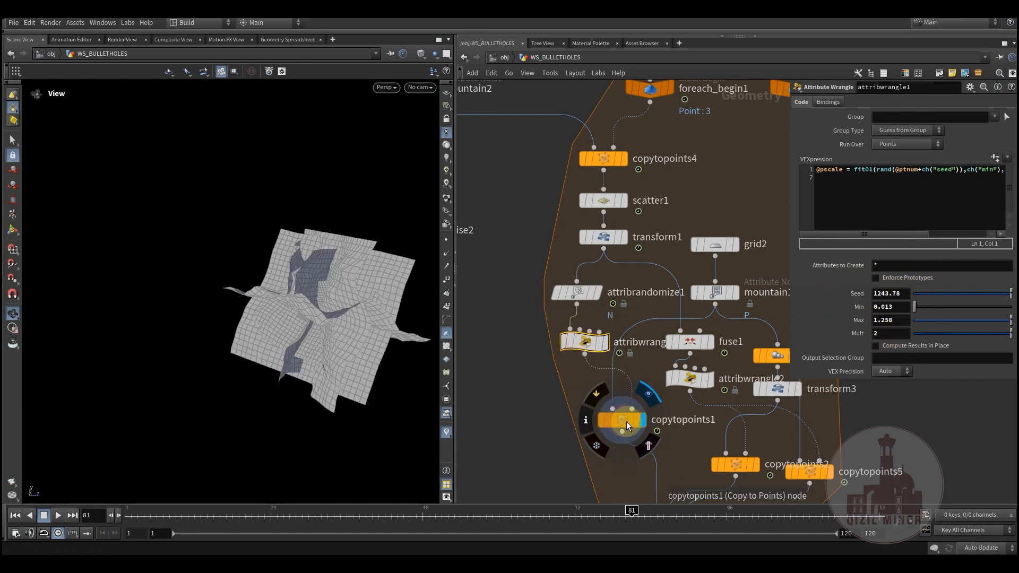
{"action": "left_click", "coordinate": [620, 420]}
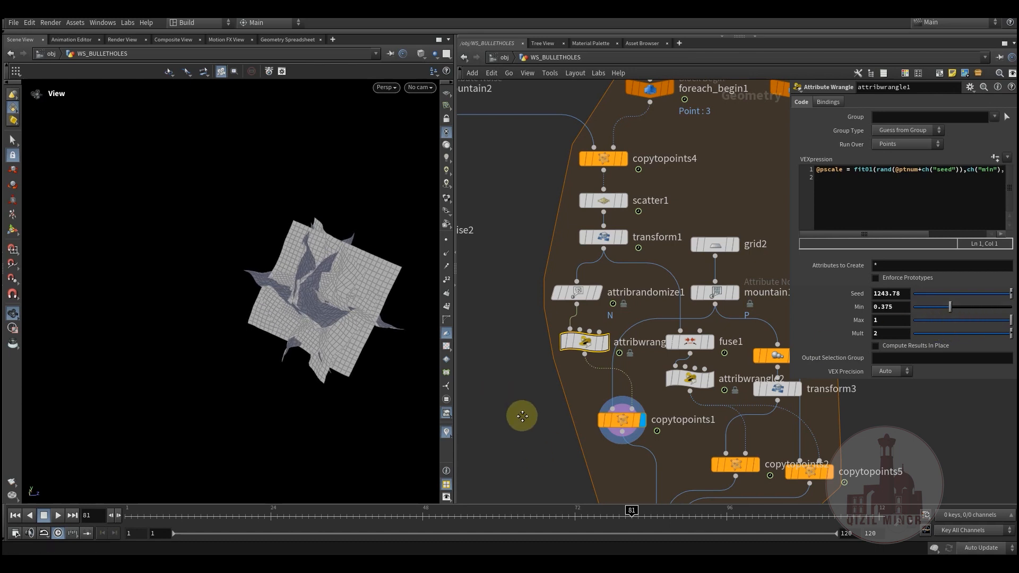
{"action": "left_click", "coordinate": [574, 286]}
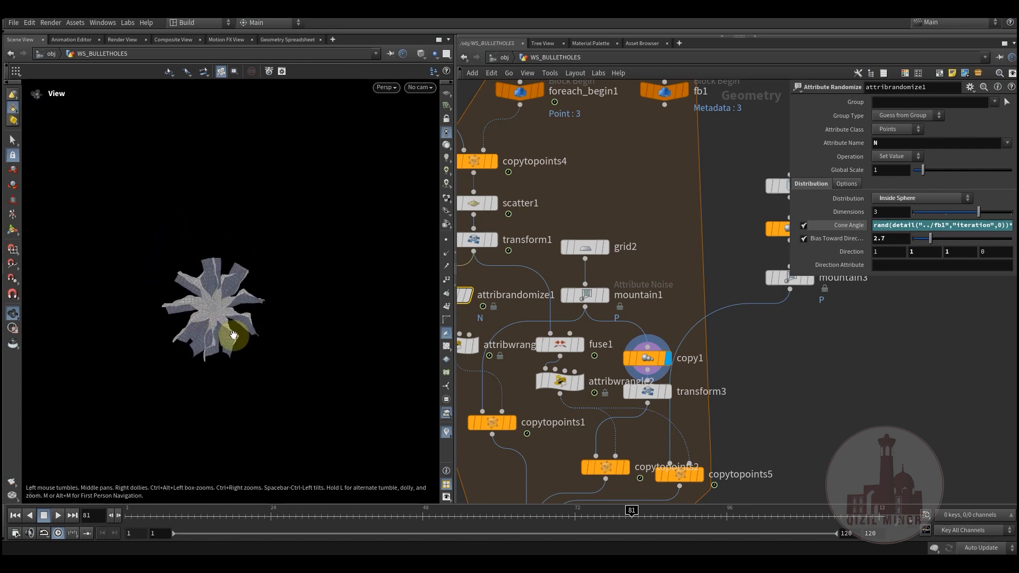
{"action": "mouse_move", "coordinate": [156, 389]}
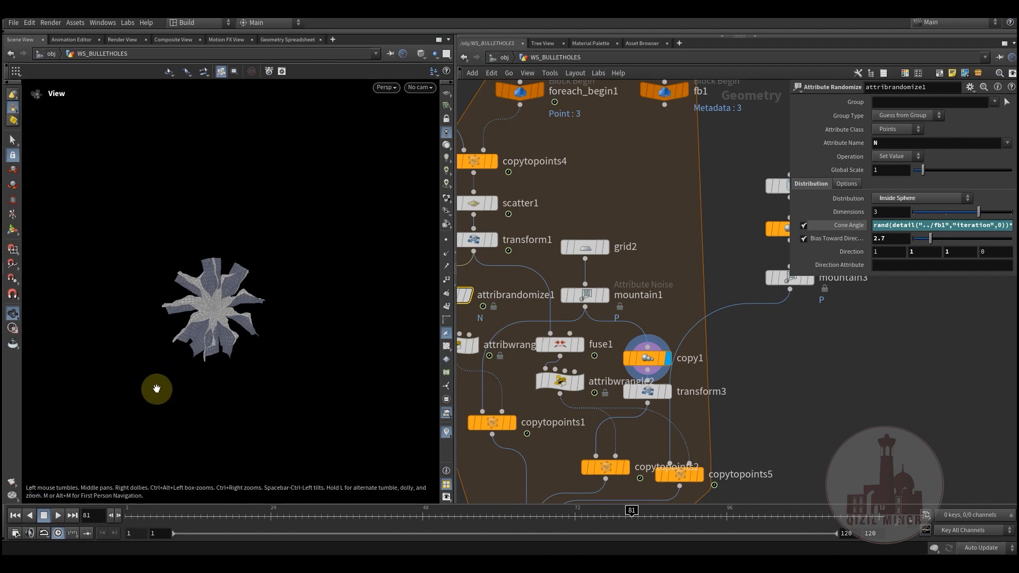
{"action": "mouse_move", "coordinate": [888, 436]}
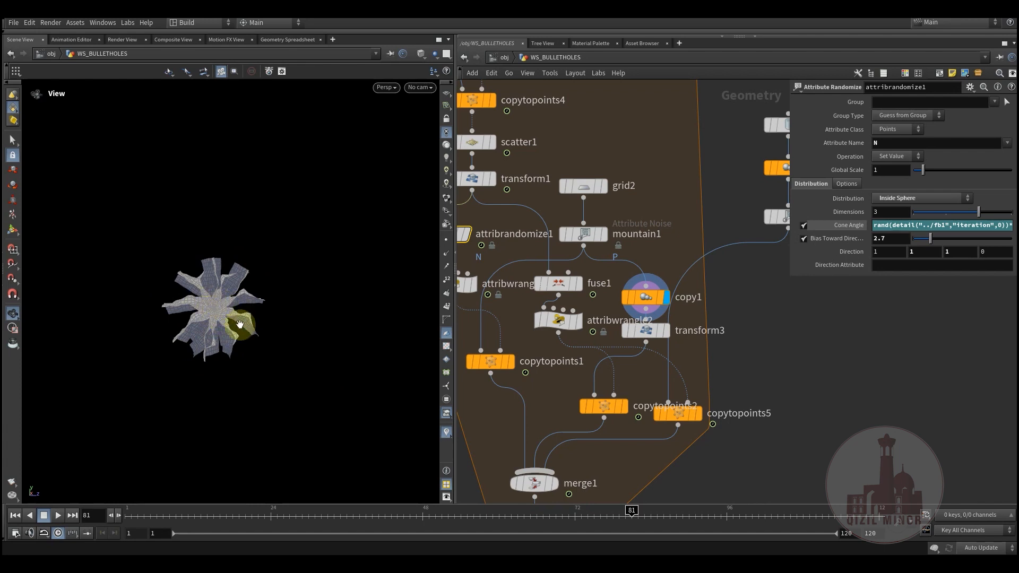
{"action": "mouse_move", "coordinate": [167, 269]}
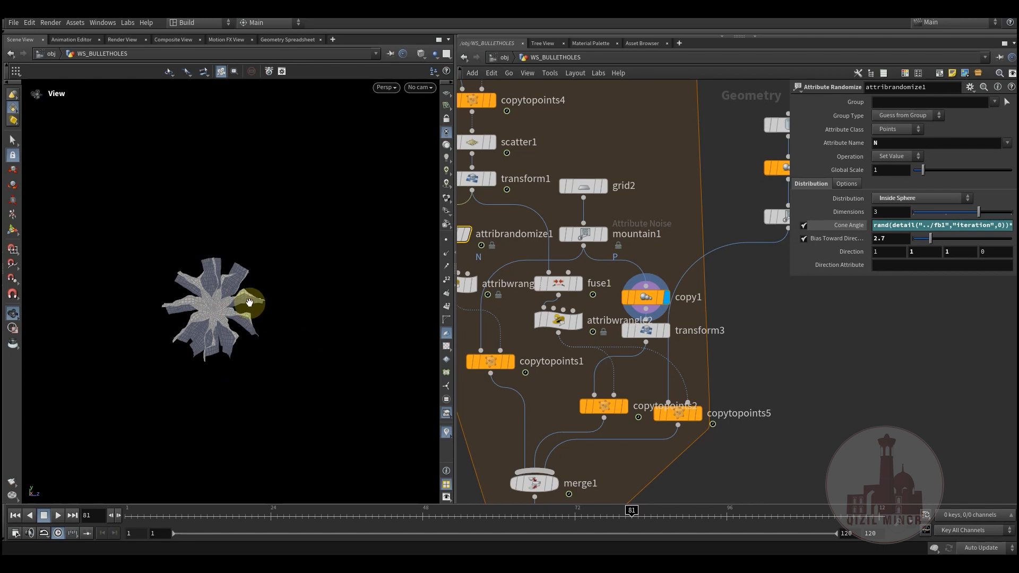
{"action": "mouse_move", "coordinate": [165, 356]}
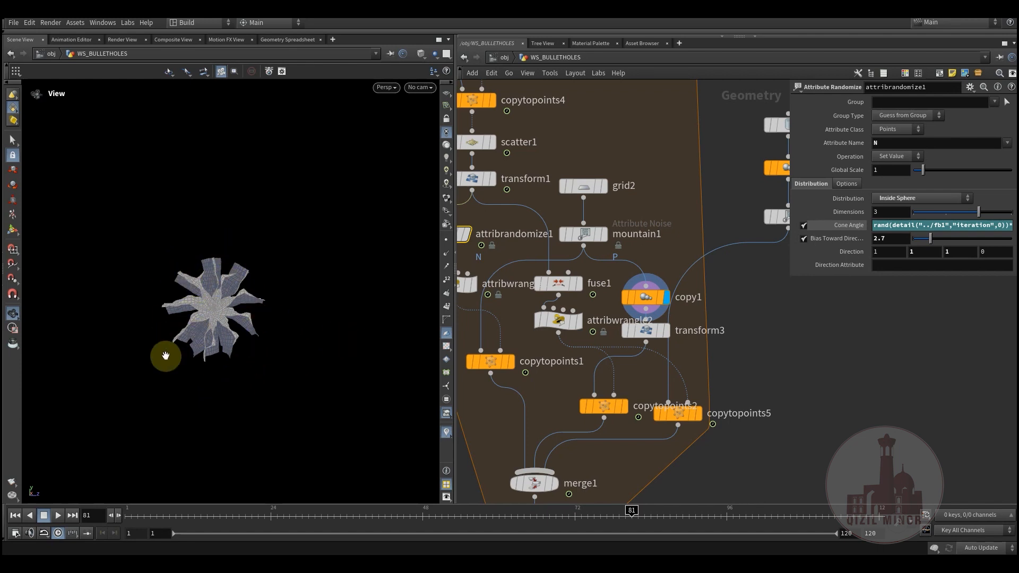
{"action": "mouse_move", "coordinate": [202, 298]}
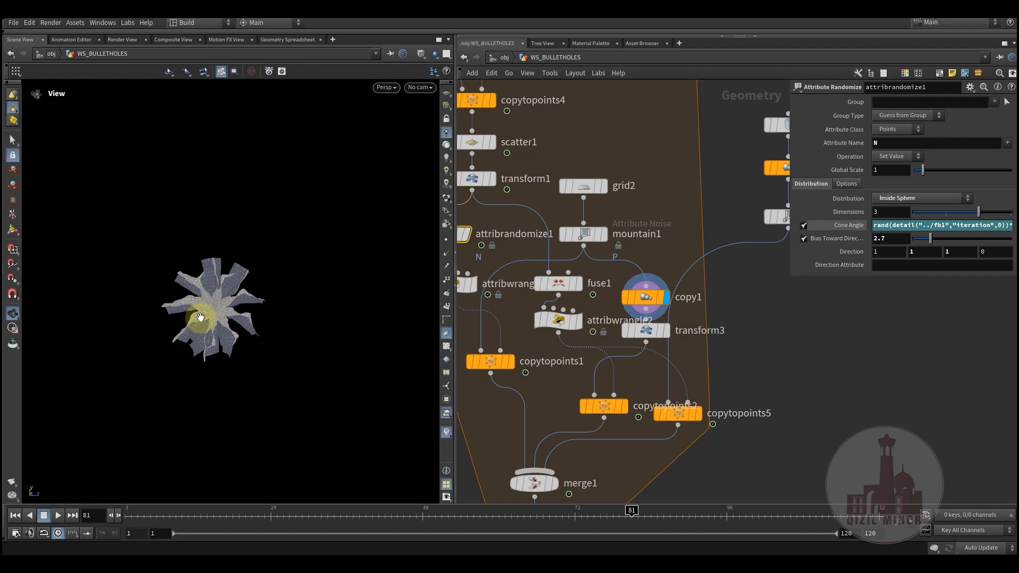
Right-click in the network near the tube/copy2/mountain3 ring branch
{"action": "right_click", "coordinate": [601, 405]}
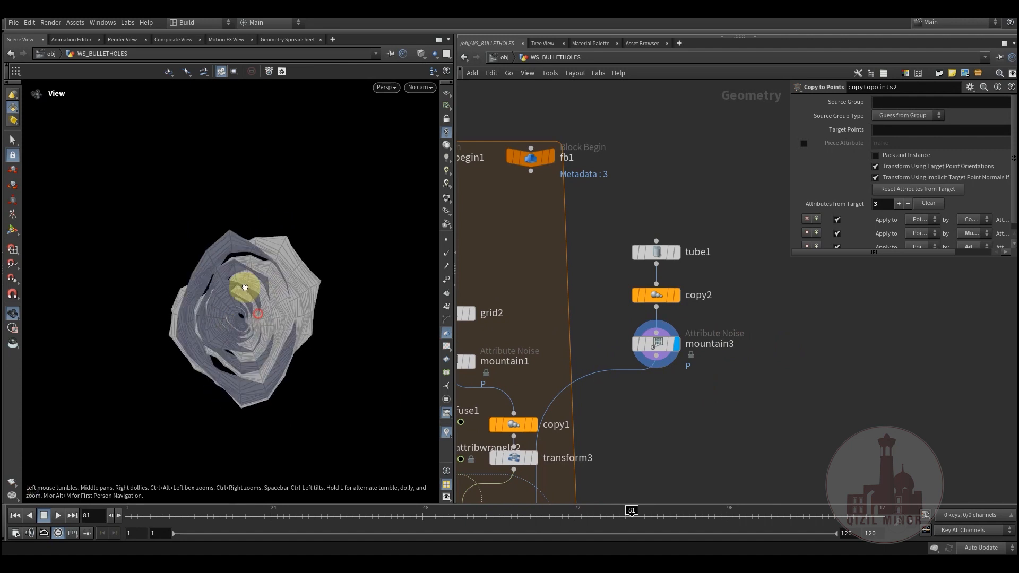
Select tube1: radius scale 0.059, height 0.47, 48 rows, 19 columns
{"action": "left_click", "coordinate": [656, 252]}
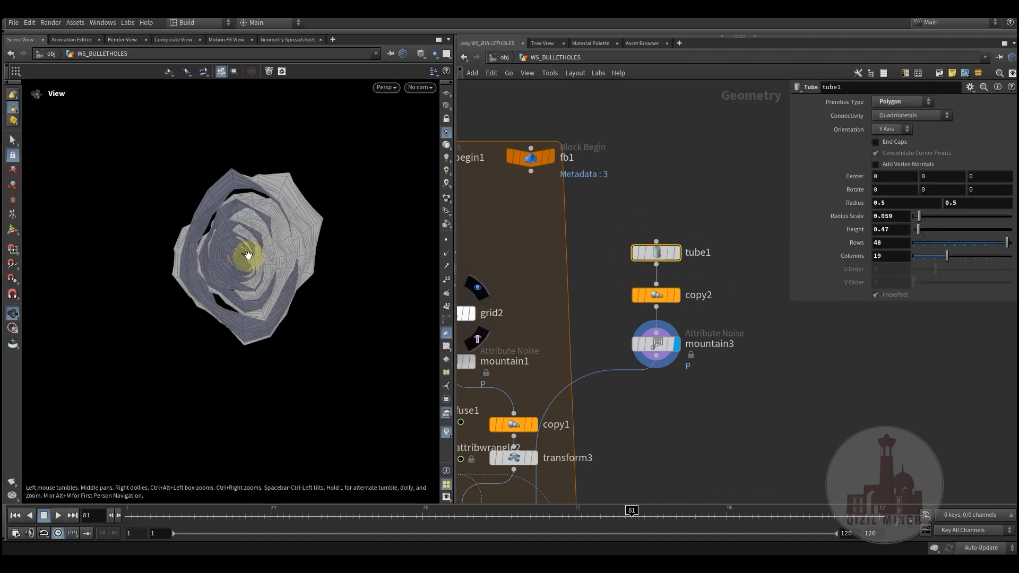
{"action": "mouse_move", "coordinate": [215, 259]}
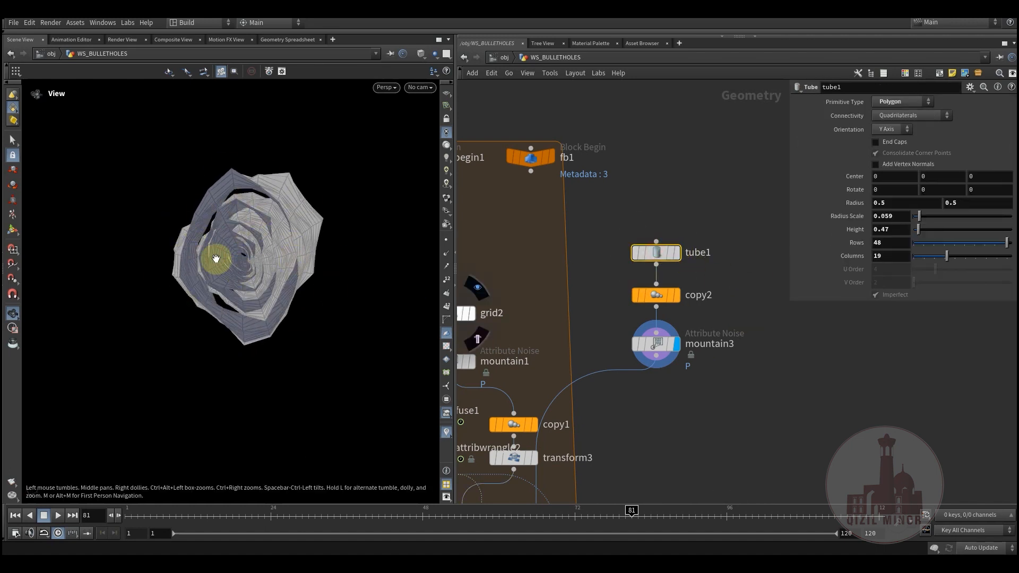
{"action": "mouse_move", "coordinate": [937, 286]}
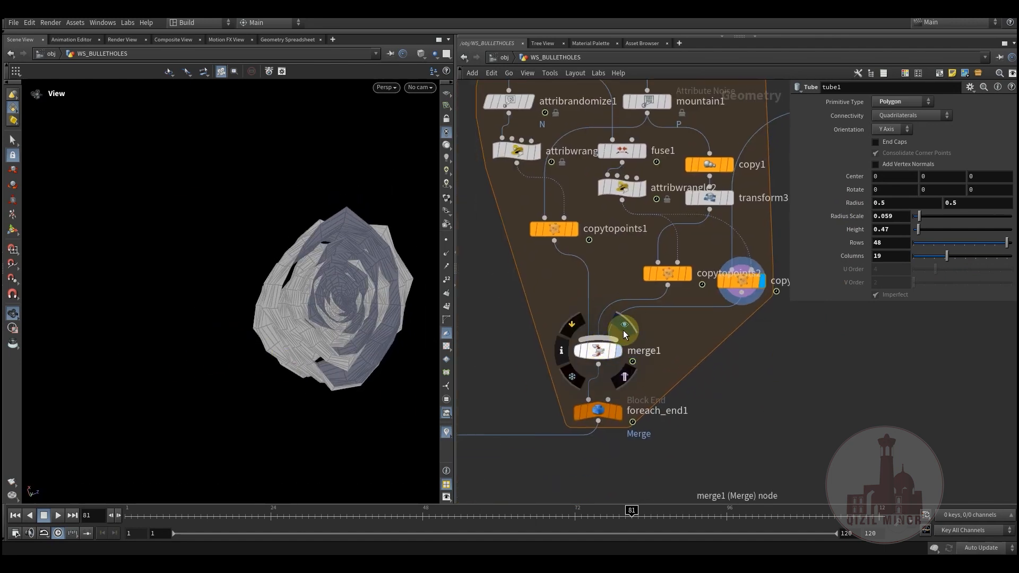
Display merge1, then foreach_end1 to show crack clusters at every point
{"action": "left_click", "coordinate": [594, 350]}
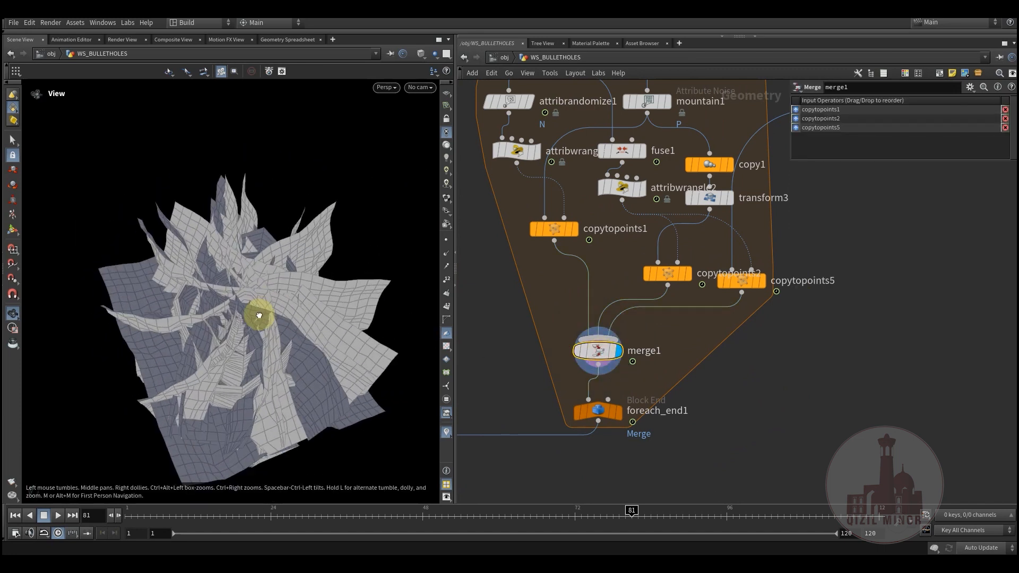
{"action": "left_click", "coordinate": [596, 410]}
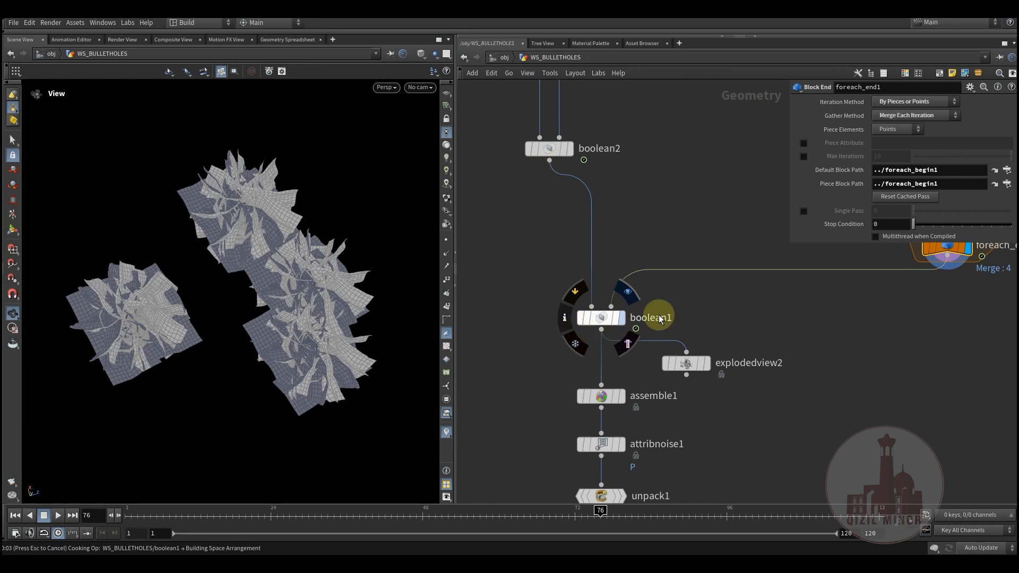
Display boolean1 to cut the crack clusters into the glass, then jump to frame 1
{"action": "left_click", "coordinate": [599, 317]}
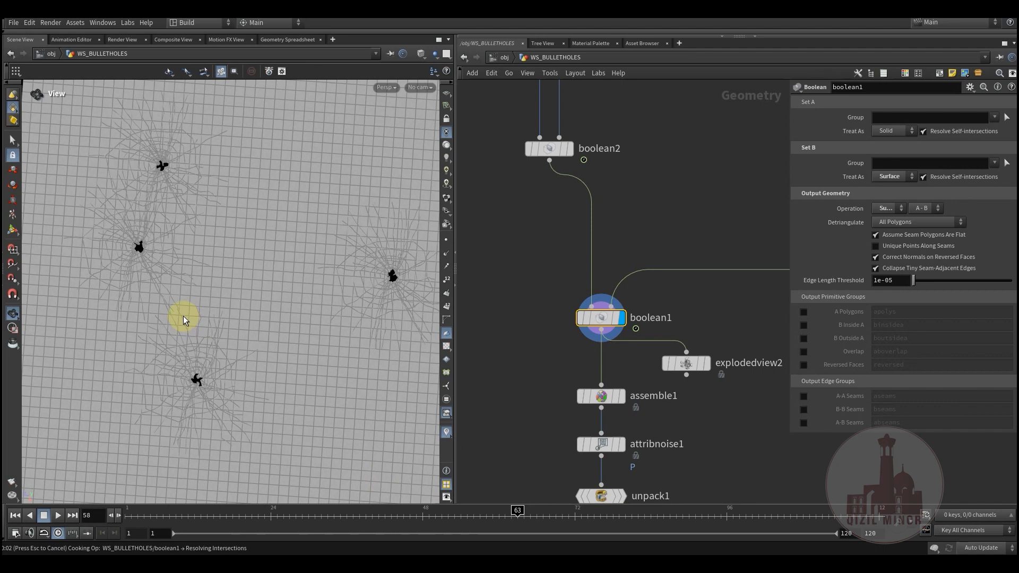
{"action": "mouse_move", "coordinate": [370, 388]}
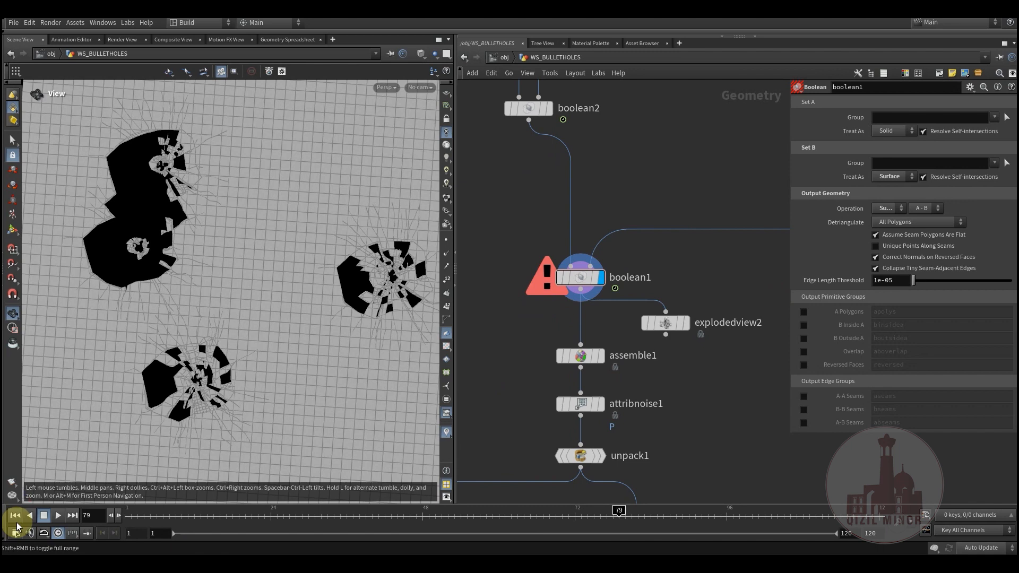
{"action": "left_click", "coordinate": [14, 515]}
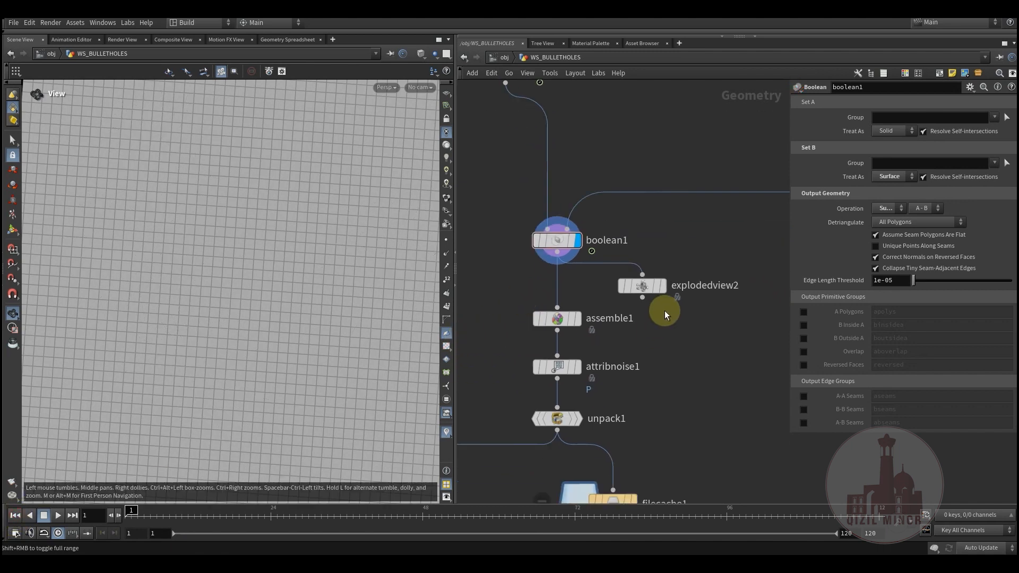
{"action": "left_click", "coordinate": [642, 286]}
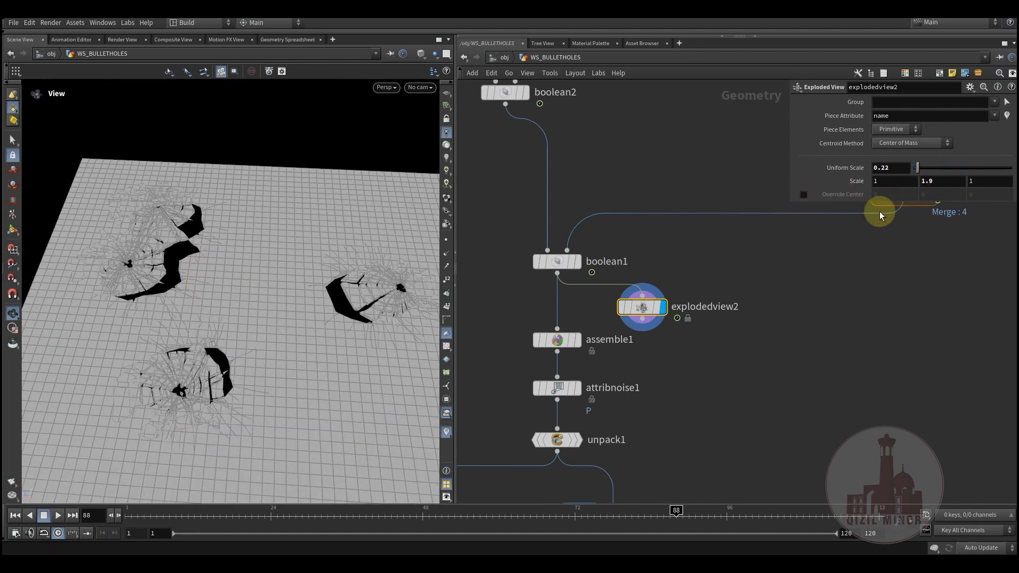
{"action": "mouse_move", "coordinate": [987, 179]}
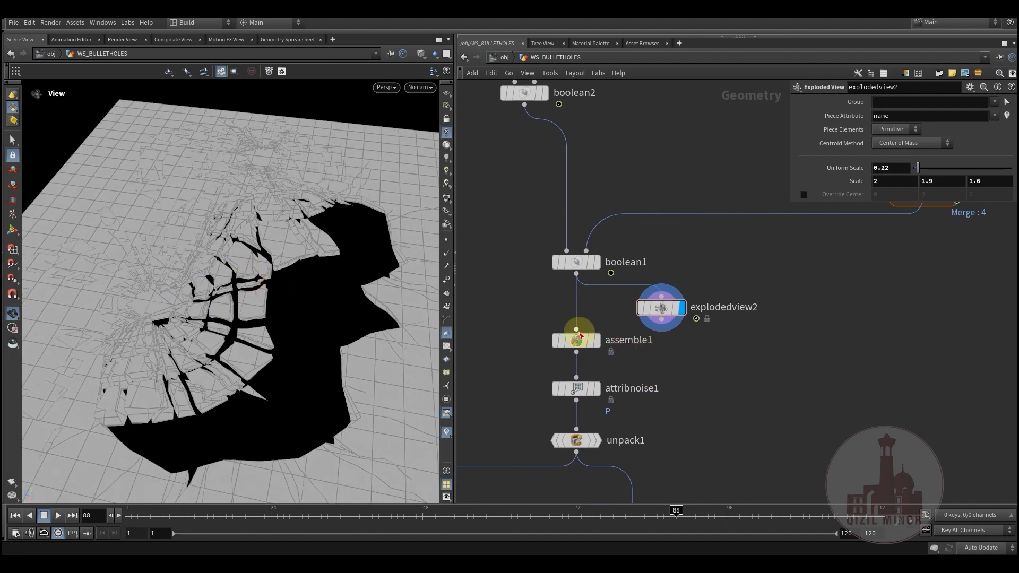
Select assemble1 to view its packed-fragment settings
{"action": "left_click", "coordinate": [574, 340]}
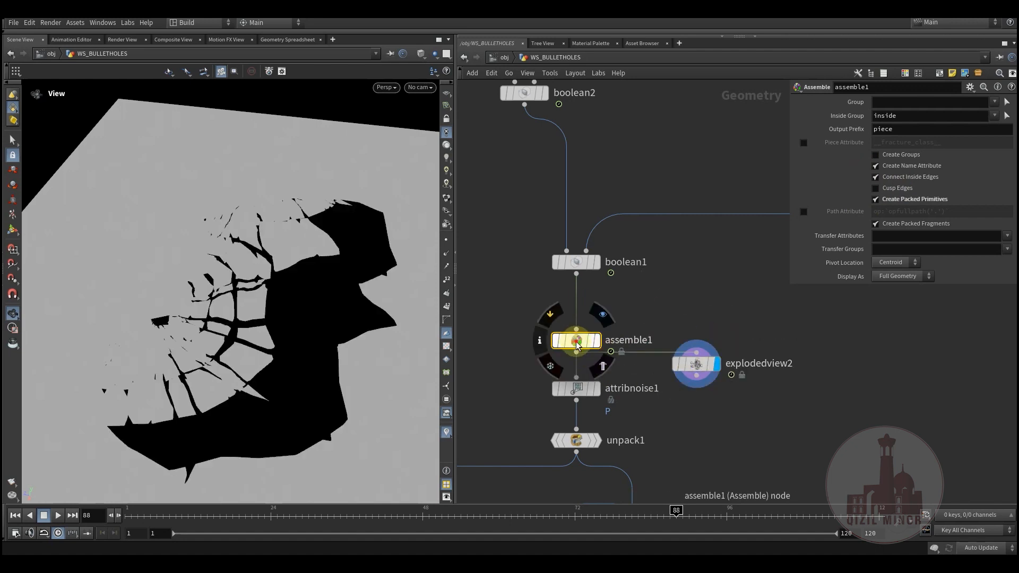
Switch the viewport shading style and display attribnoise1's jittered fragments
{"action": "scroll", "scroll_direction": "down", "scroll_amount": 3}
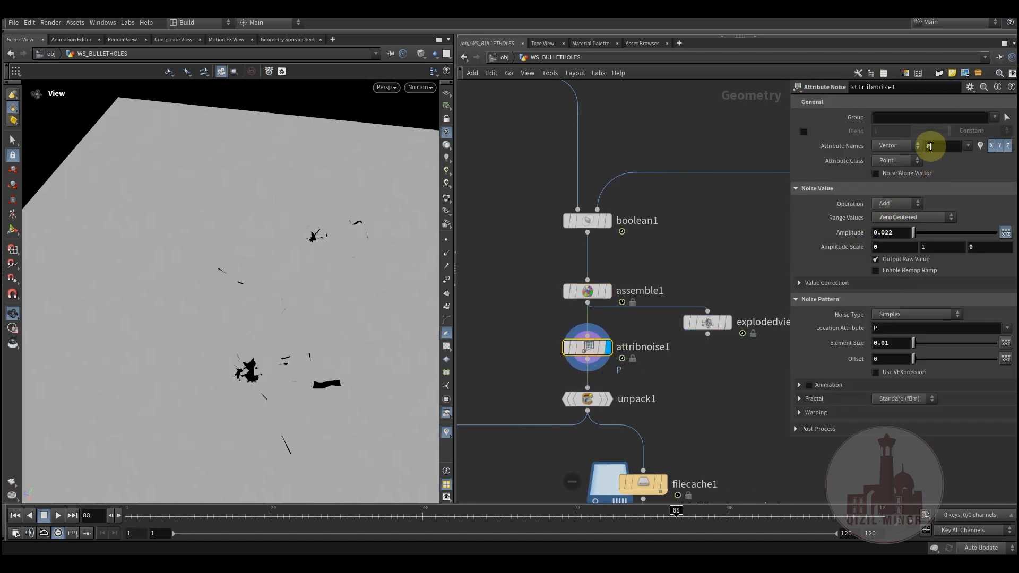
{"action": "mouse_move", "coordinate": [550, 374]}
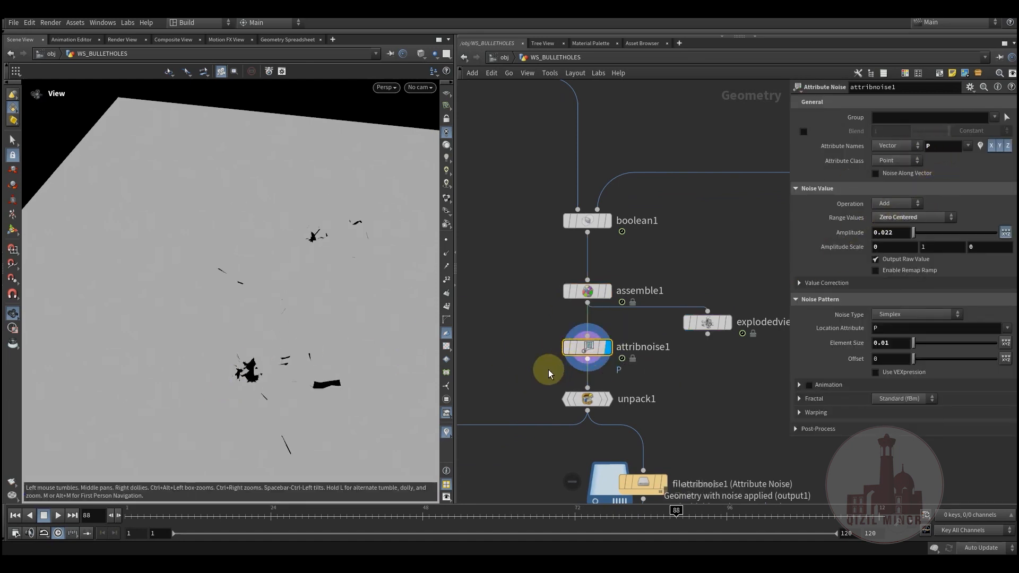
{"action": "left_click", "coordinate": [421, 72]}
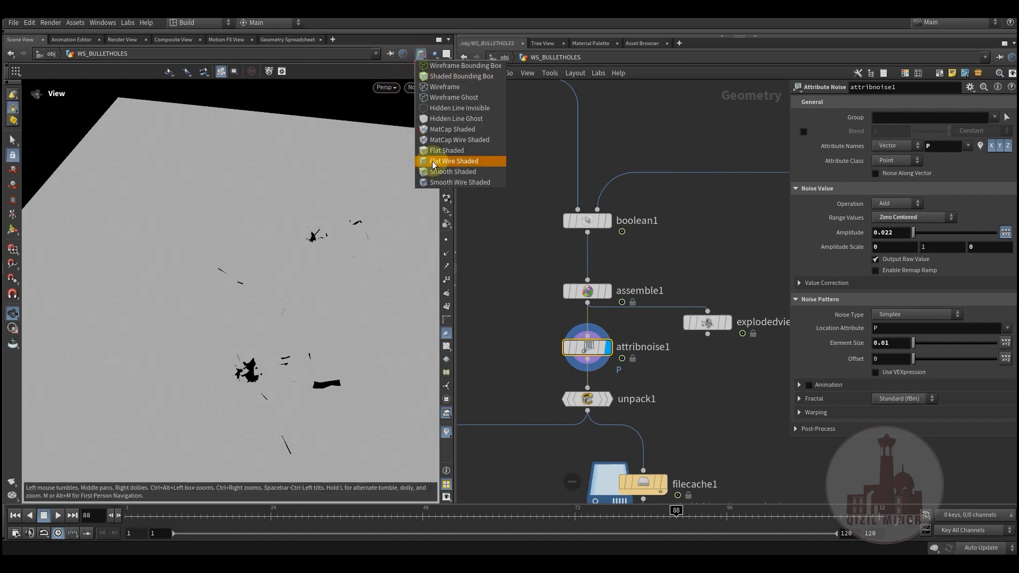
{"action": "left_click", "coordinate": [454, 161]}
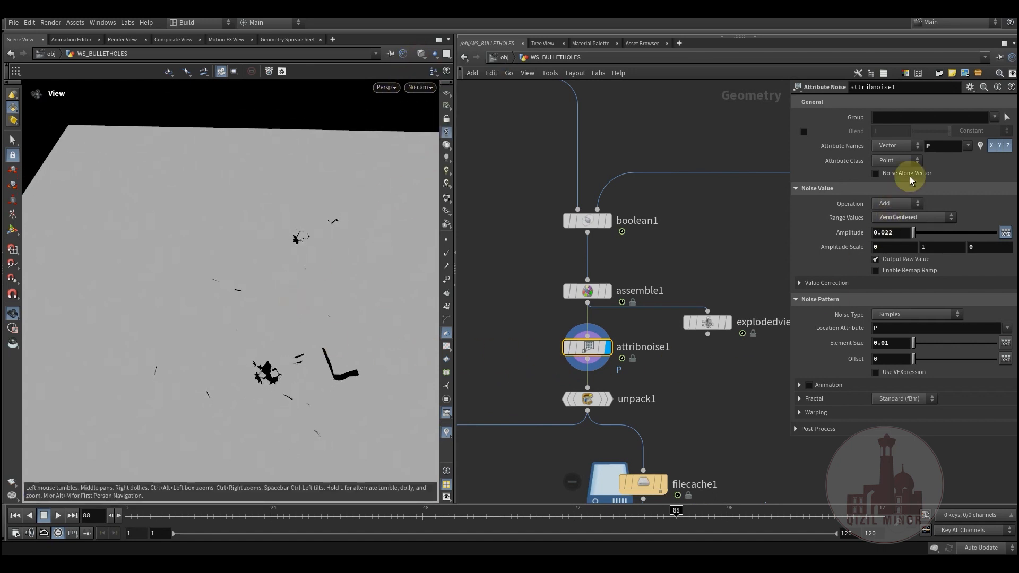
{"action": "left_click", "coordinate": [585, 347]}
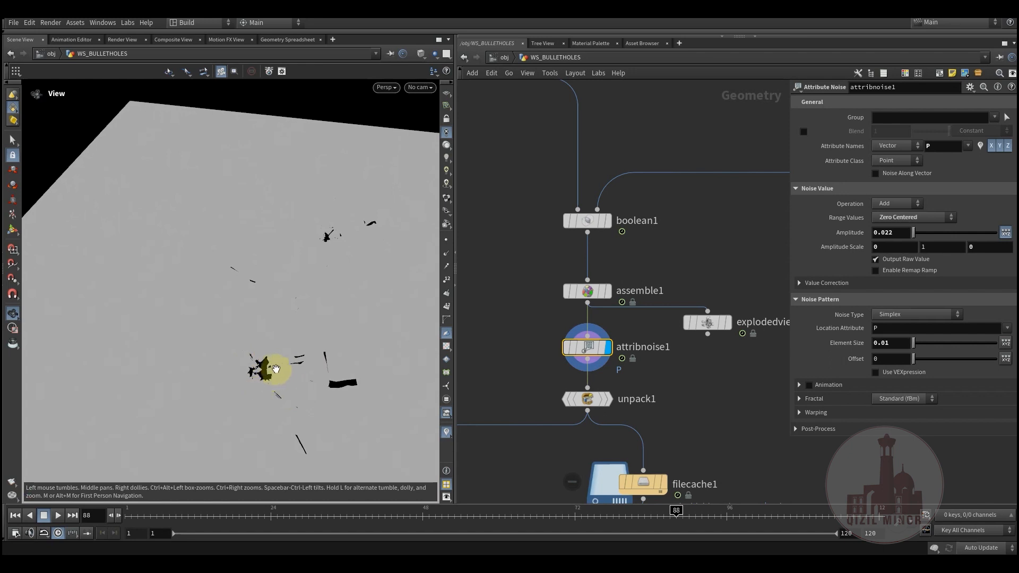
{"action": "mouse_move", "coordinate": [228, 371]}
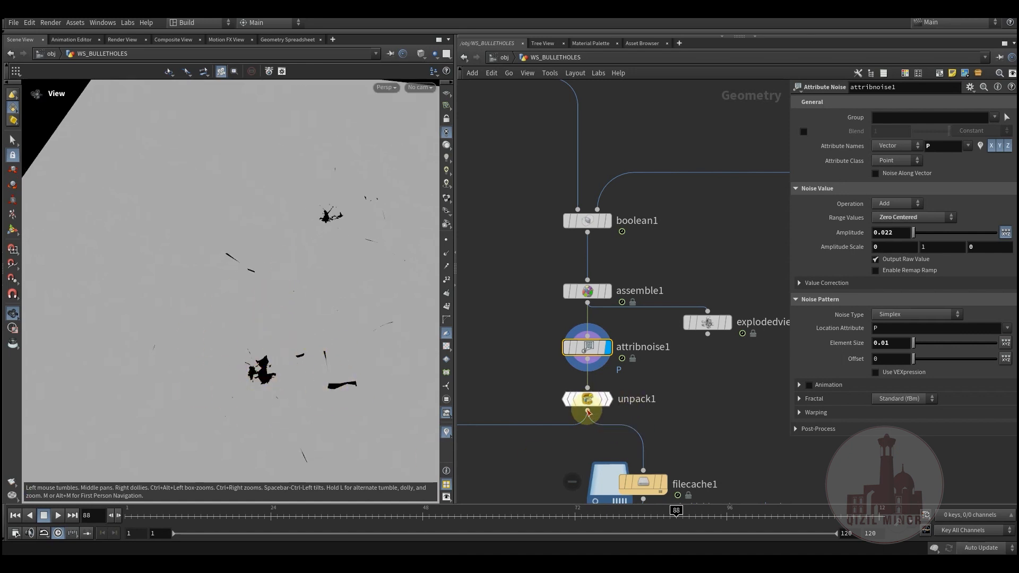
Display the unpacked fragments, then the filecache1 cached windshield-break sequence
{"action": "left_click", "coordinate": [587, 398]}
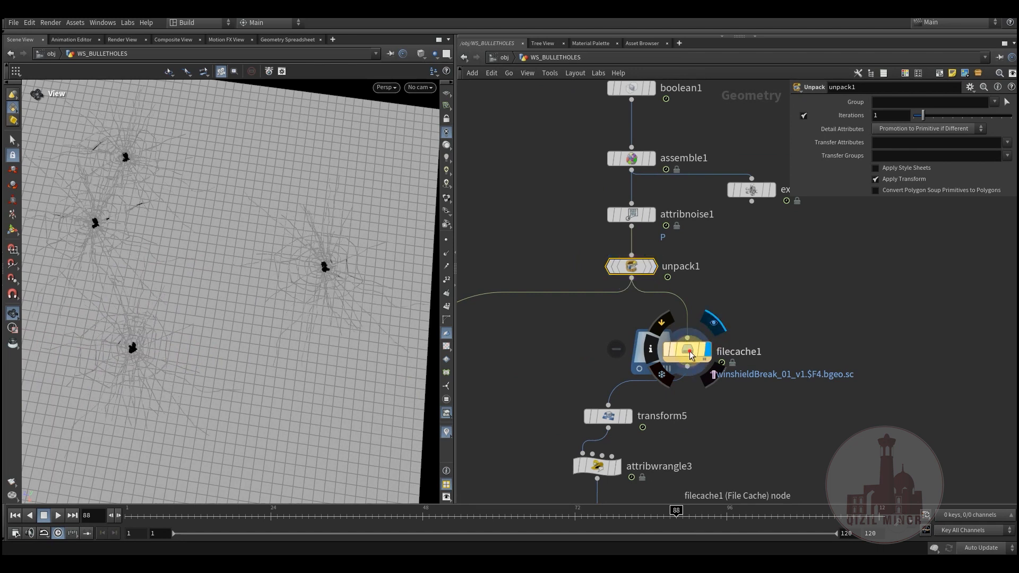
{"action": "left_click", "coordinate": [677, 339]}
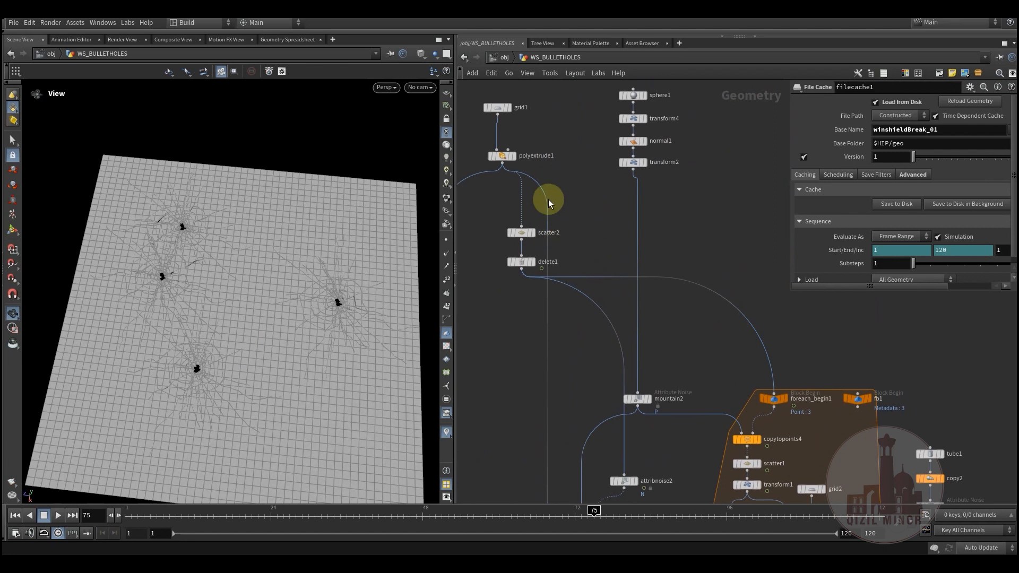
{"action": "mouse_move", "coordinate": [241, 418]}
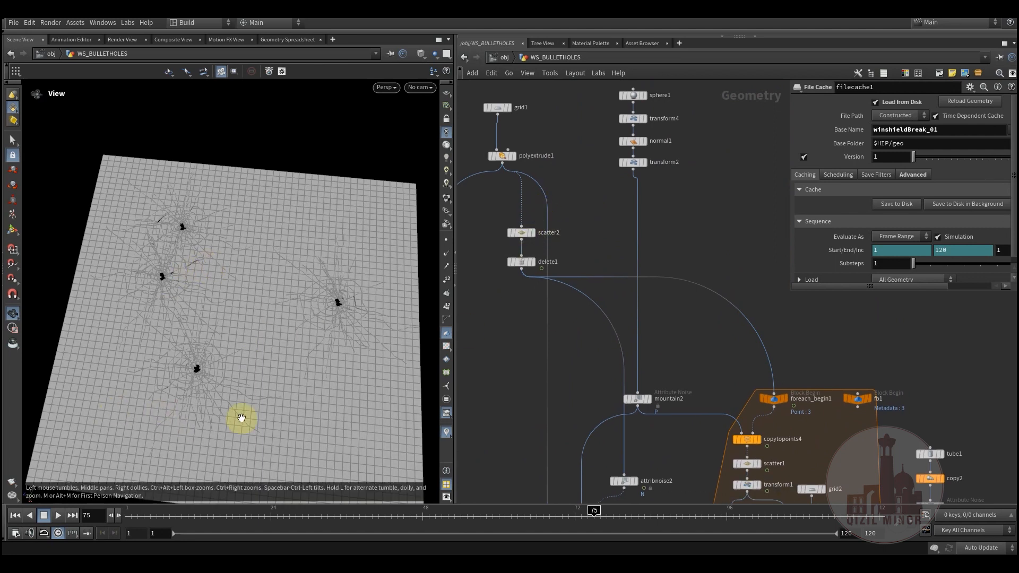
{"action": "mouse_move", "coordinate": [356, 334]}
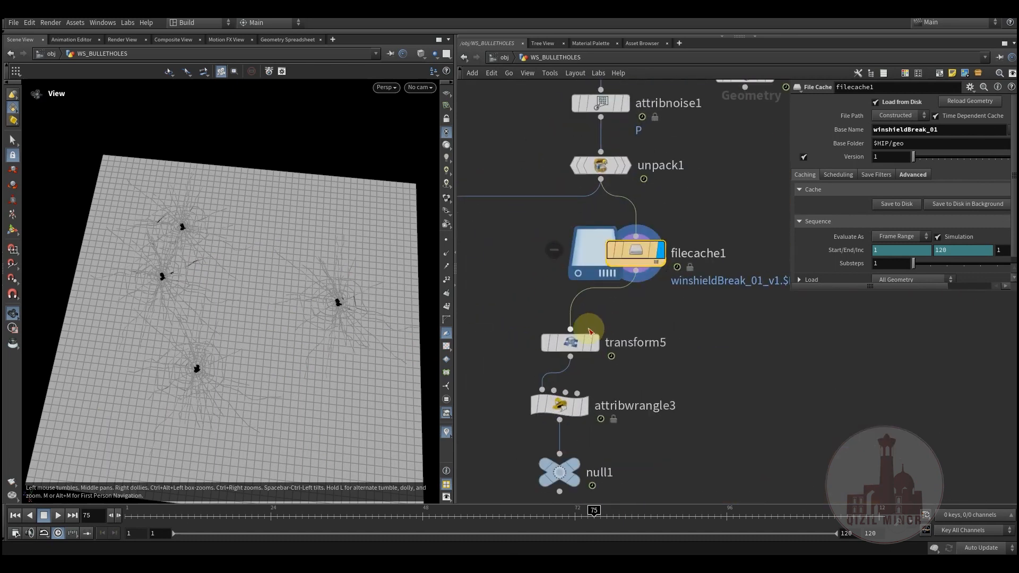
Display transform5 then attribwrangle3's alpha, and set viewport shading to Smooth Shaded
{"action": "left_click", "coordinate": [570, 342]}
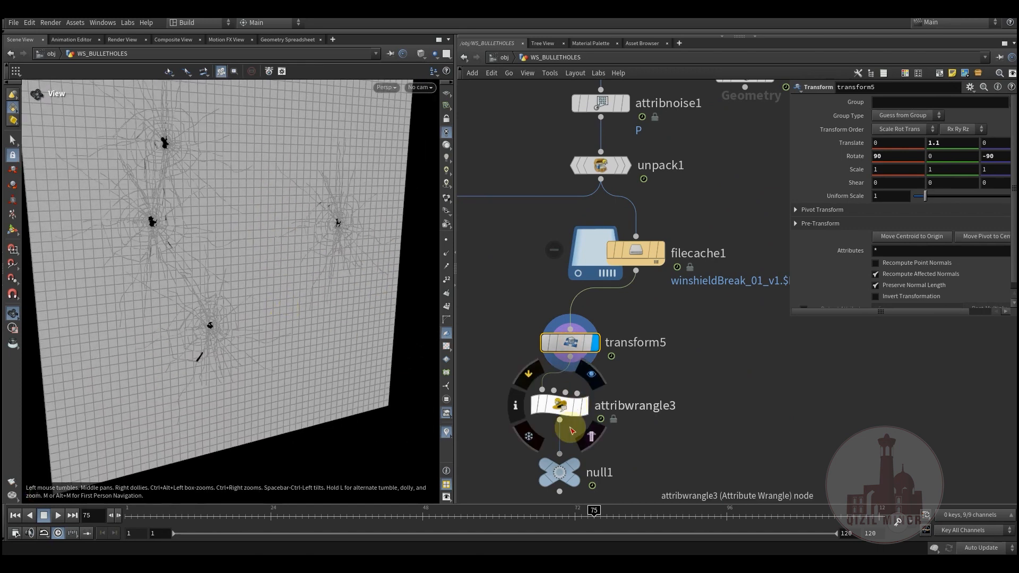
{"action": "left_click", "coordinate": [559, 405]}
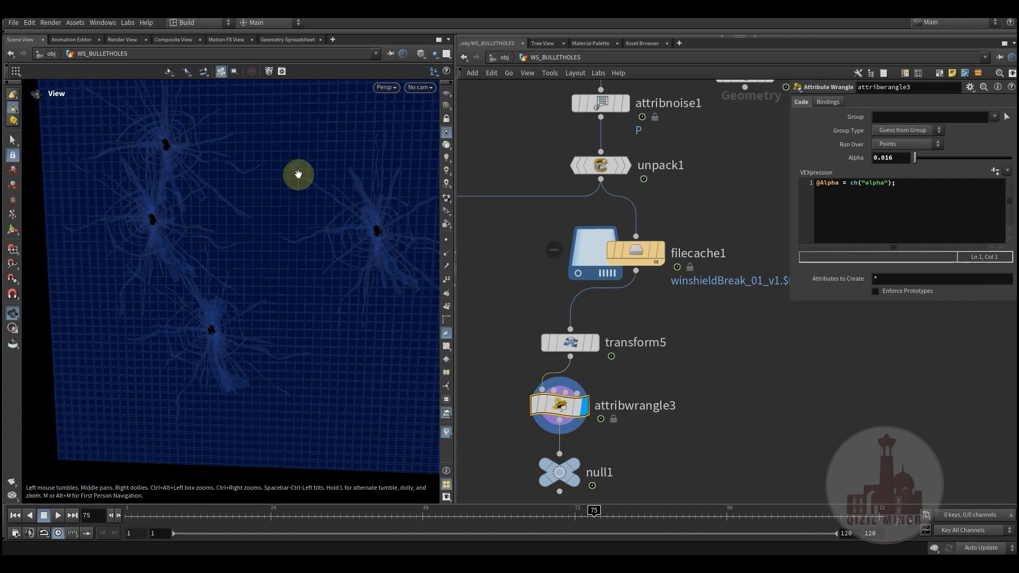
{"action": "left_click", "coordinate": [420, 72]}
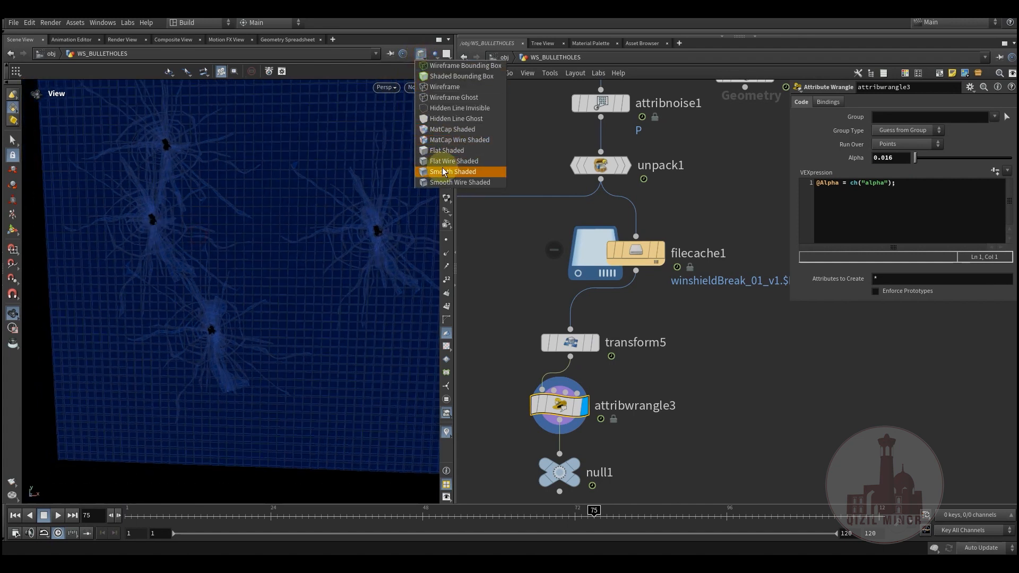
{"action": "left_click", "coordinate": [453, 171]}
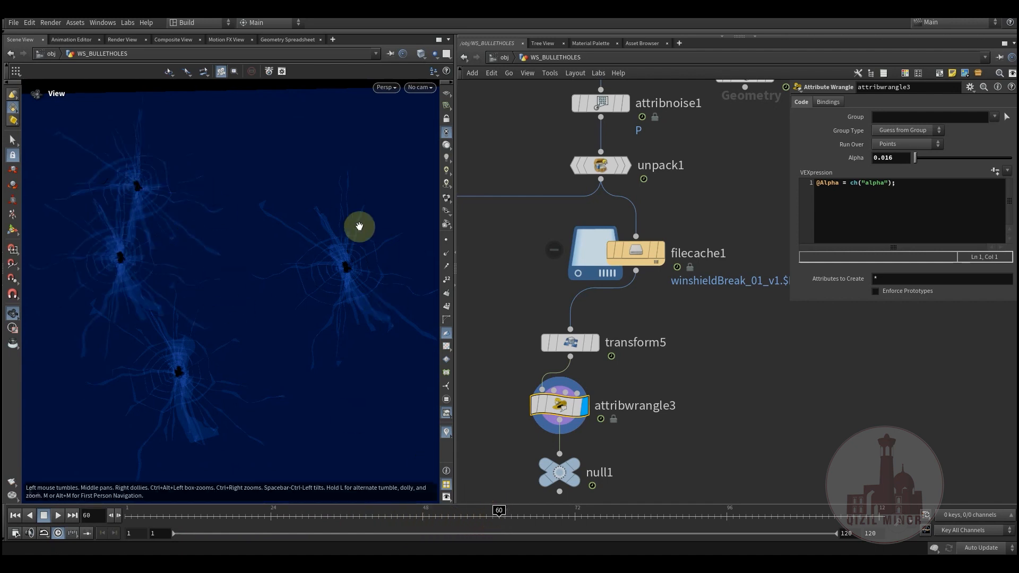
{"action": "mouse_move", "coordinate": [163, 172]}
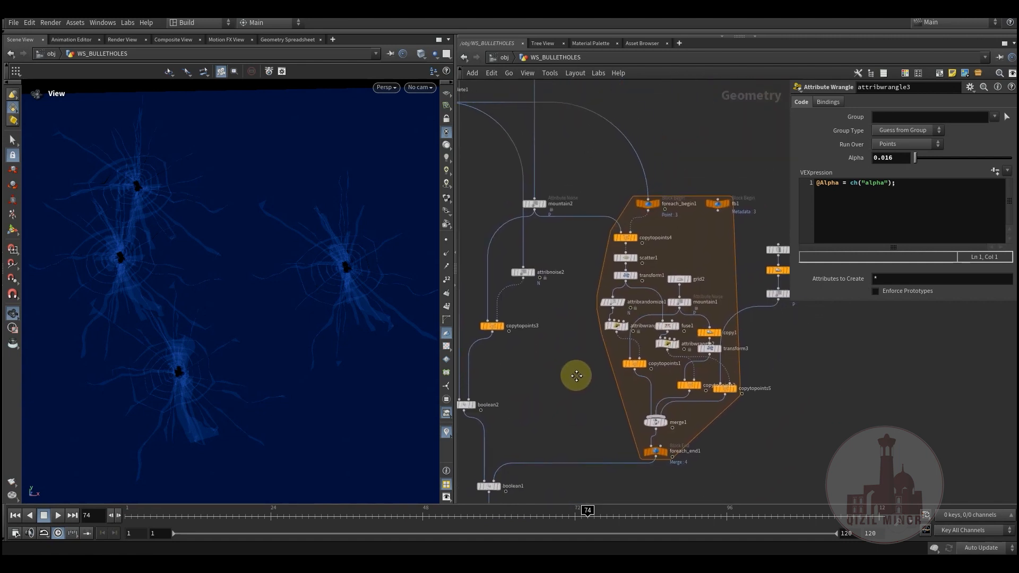
{"action": "scroll", "scroll_direction": "down", "scroll_amount": 3}
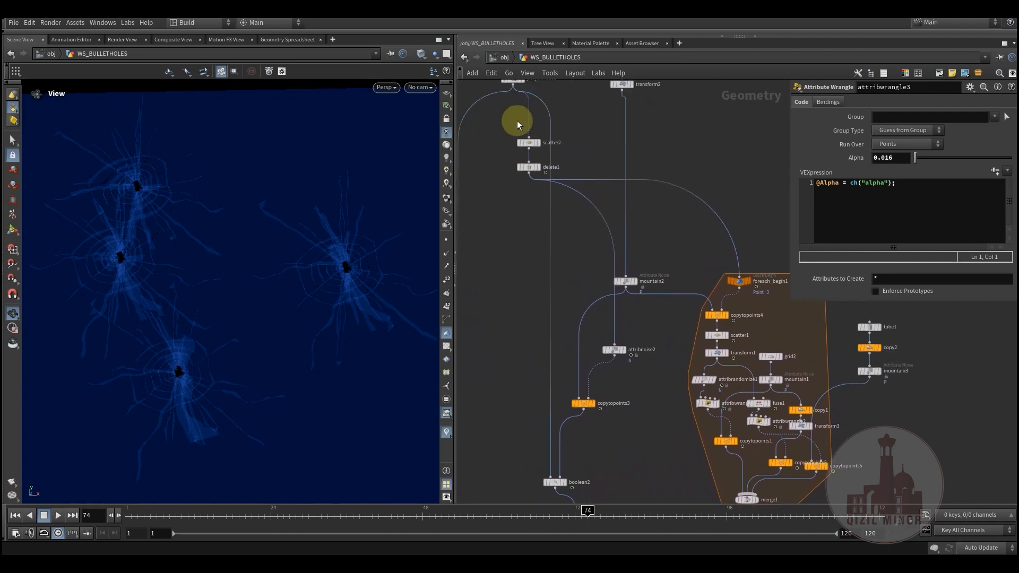
{"action": "mouse_move", "coordinate": [624, 344]}
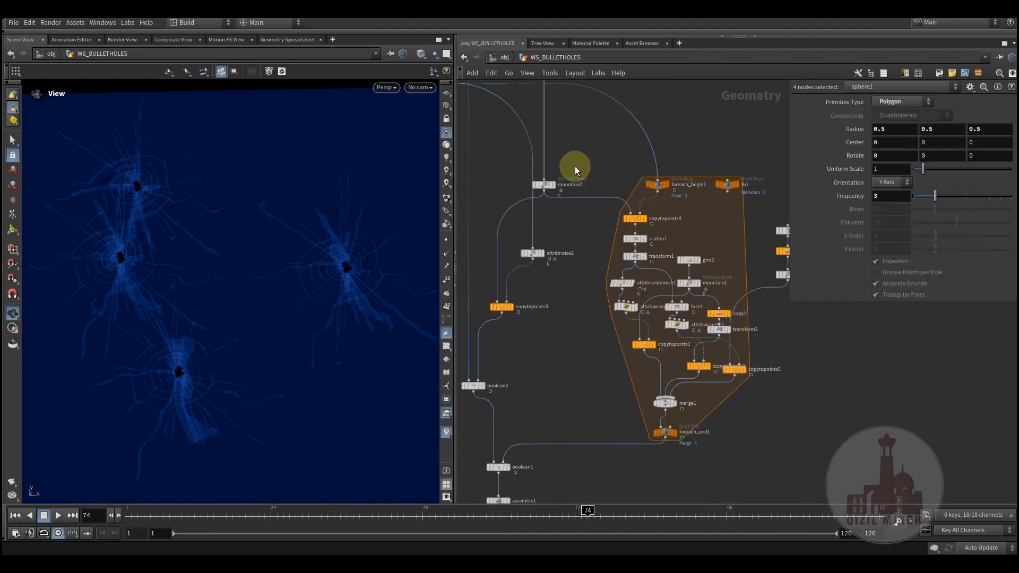
{"action": "mouse_move", "coordinate": [599, 165]}
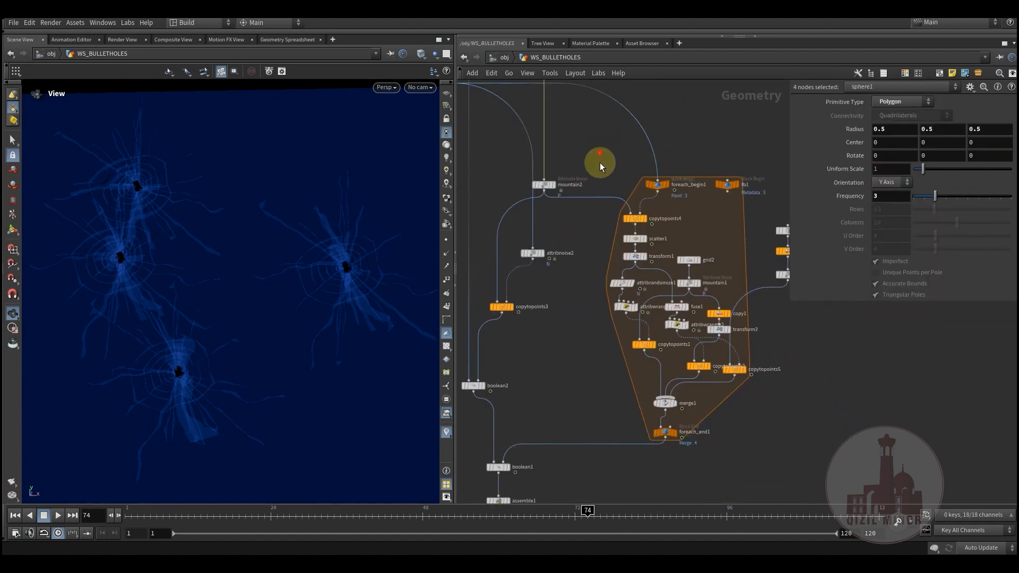
{"action": "left_click", "coordinate": [733, 369]}
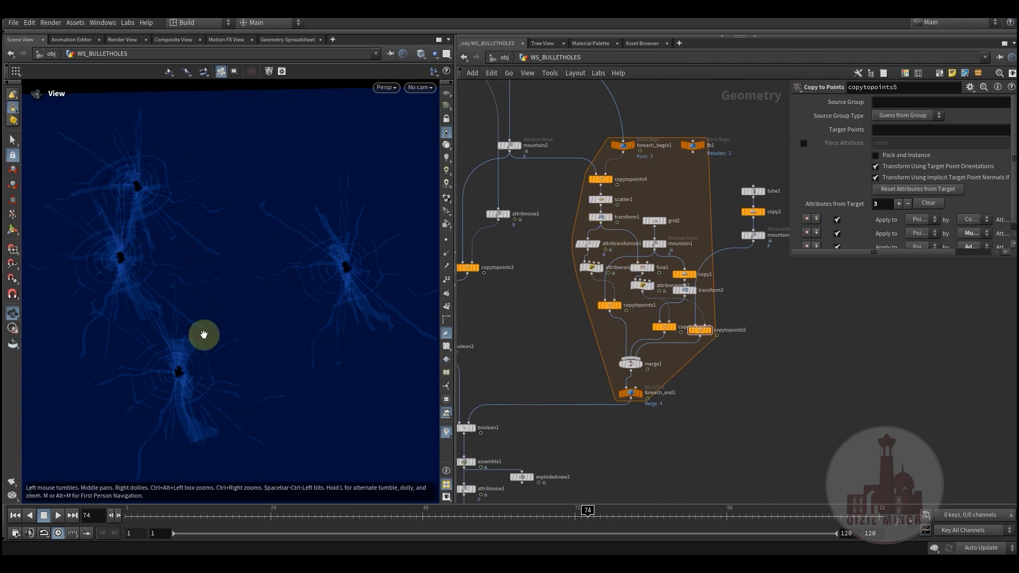
{"action": "mouse_move", "coordinate": [173, 455]}
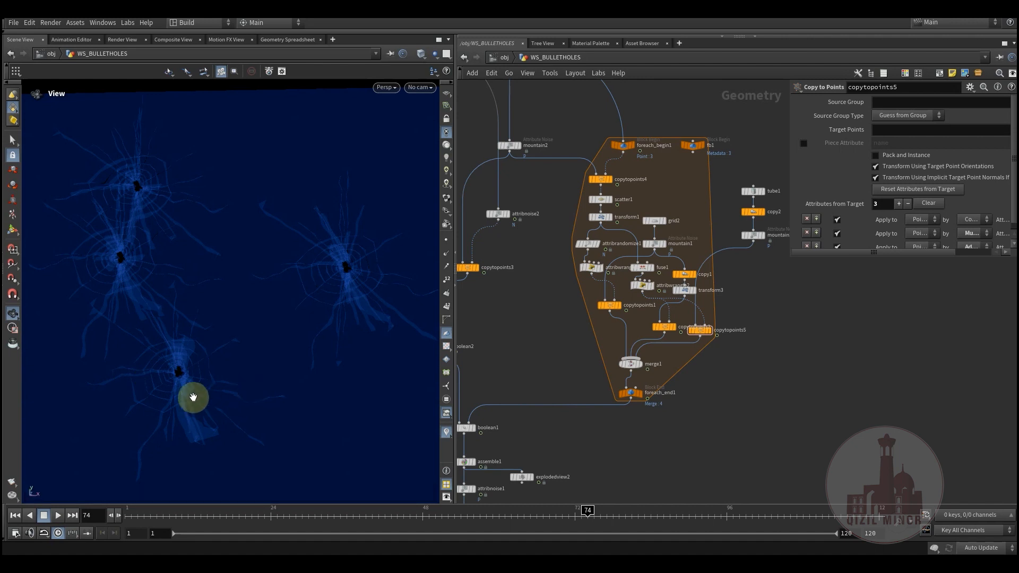
{"action": "mouse_move", "coordinate": [142, 436]}
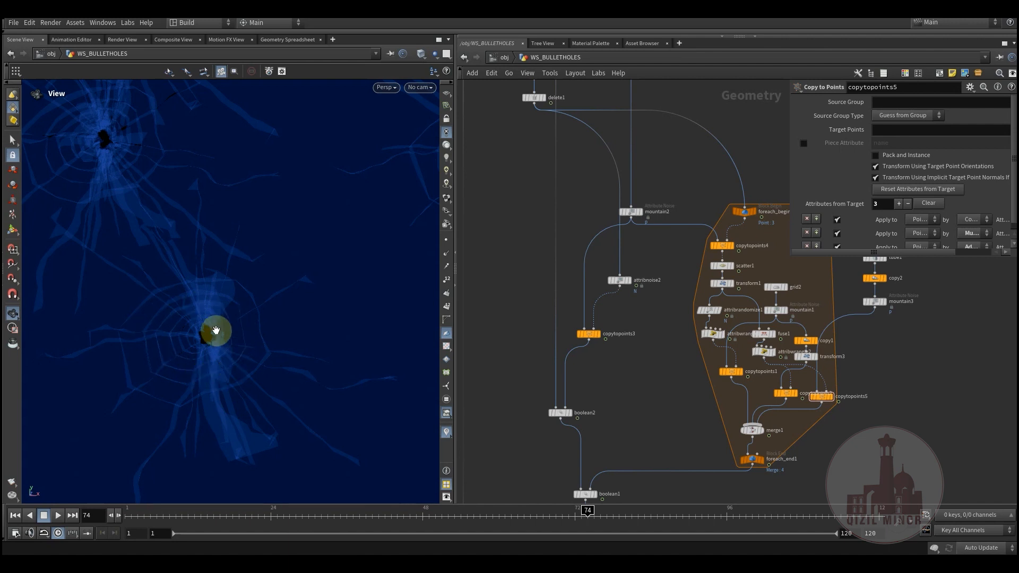
{"action": "mouse_move", "coordinate": [218, 306]}
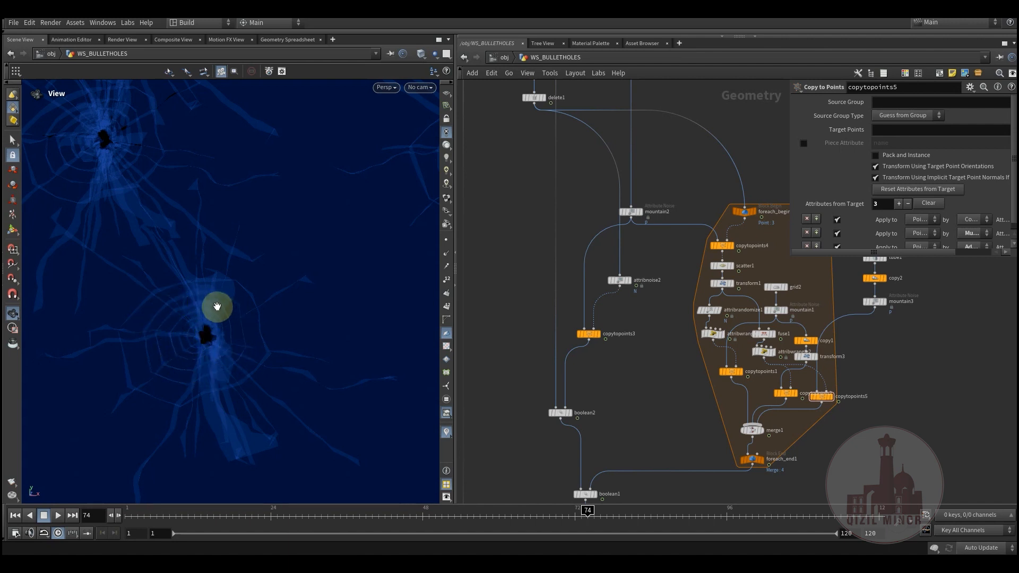
{"action": "mouse_move", "coordinate": [215, 322]}
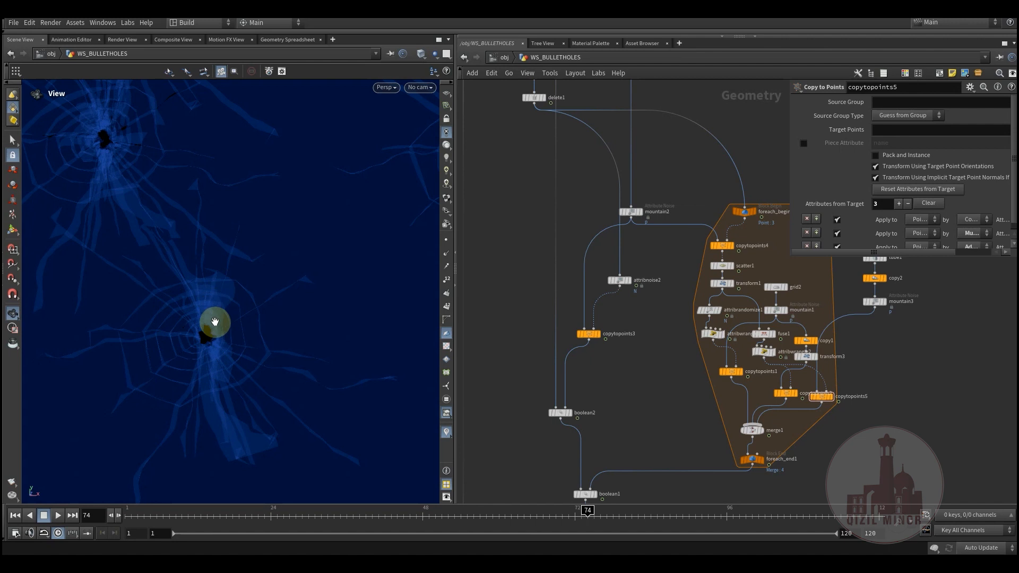
{"action": "mouse_move", "coordinate": [188, 323]}
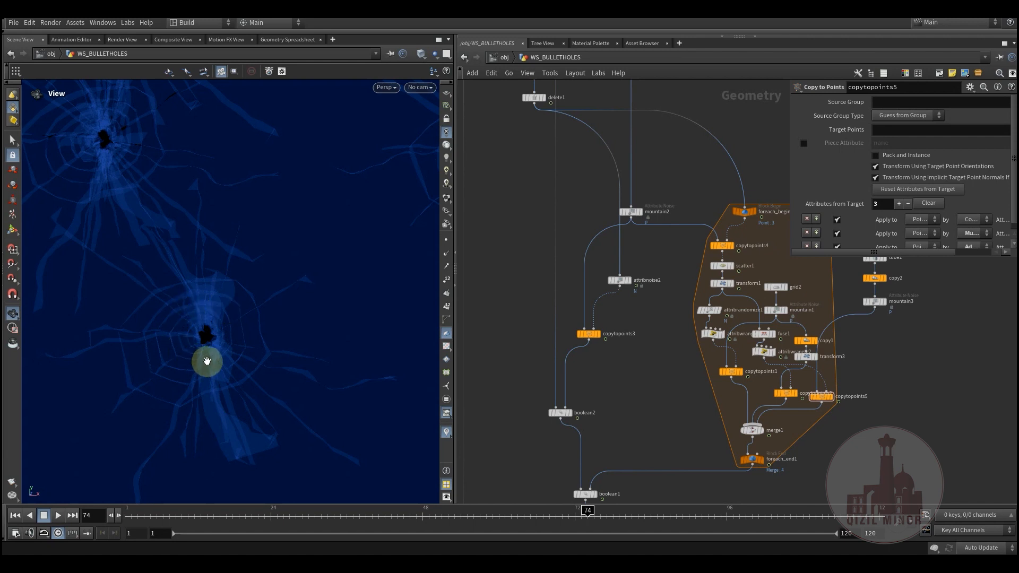
{"action": "scroll", "scroll_direction": "down", "scroll_amount": 3}
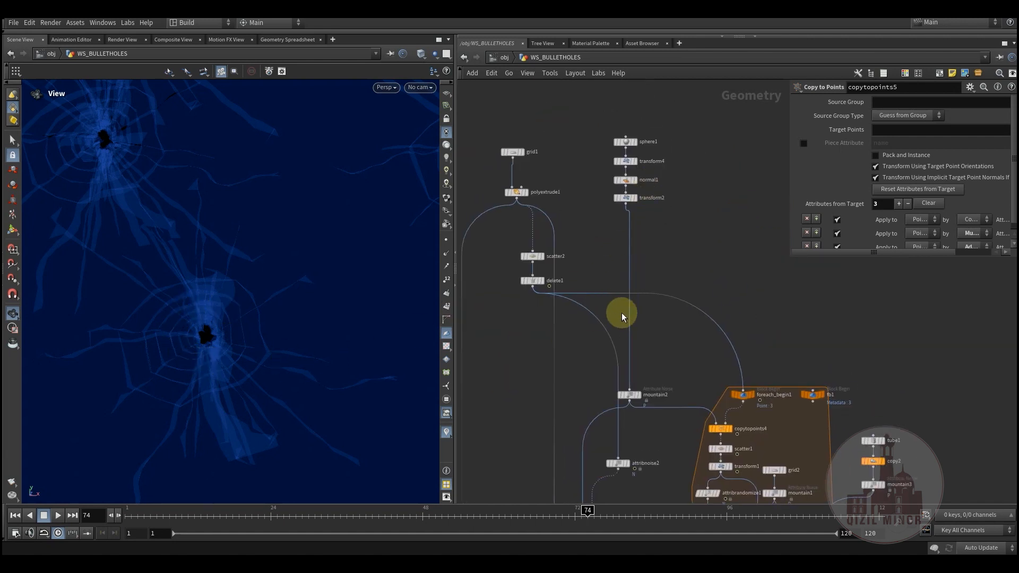
{"action": "scroll", "scroll_direction": "down", "scroll_amount": 3}
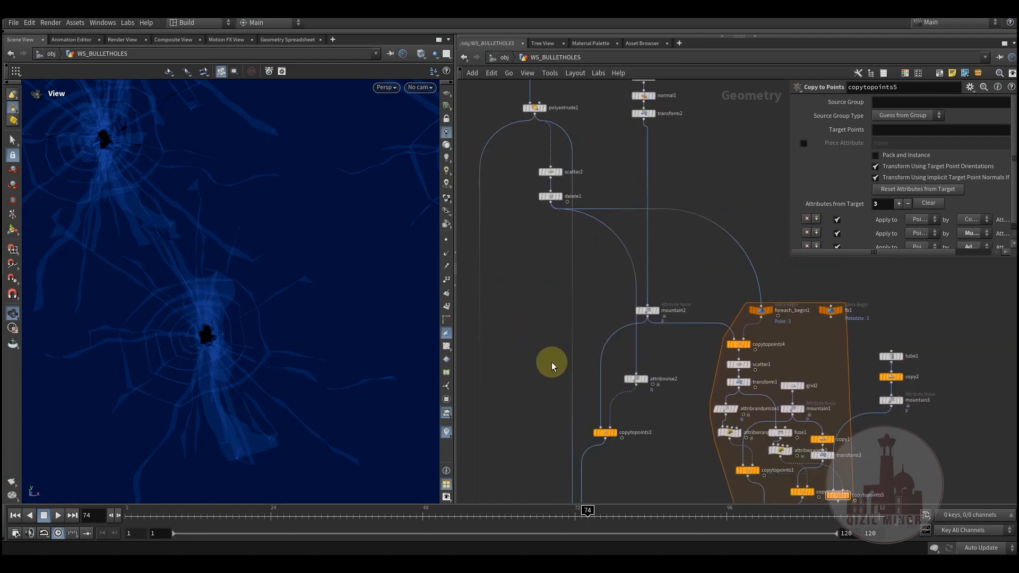
{"action": "mouse_move", "coordinate": [268, 312]}
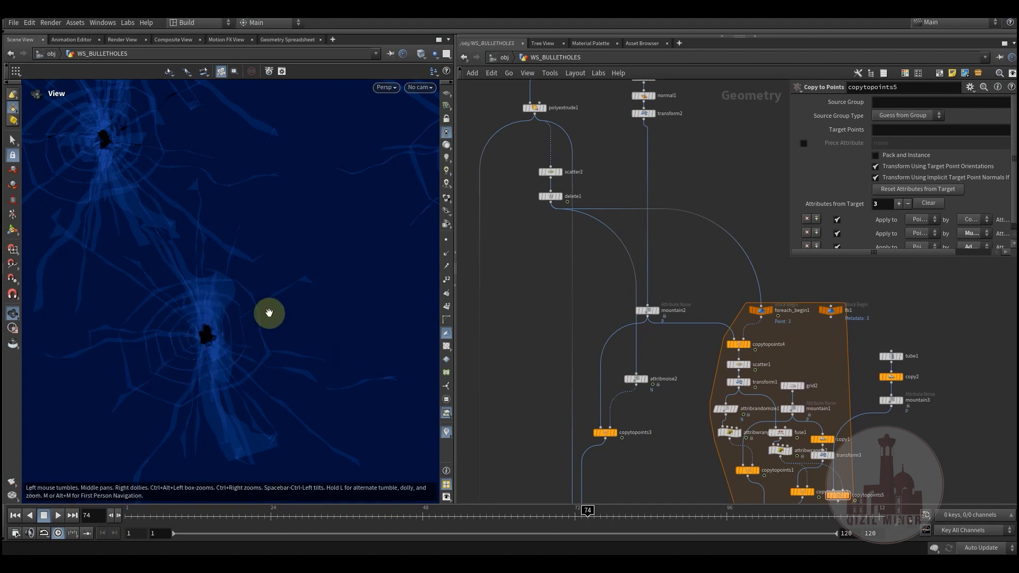
{"action": "mouse_move", "coordinate": [189, 325]}
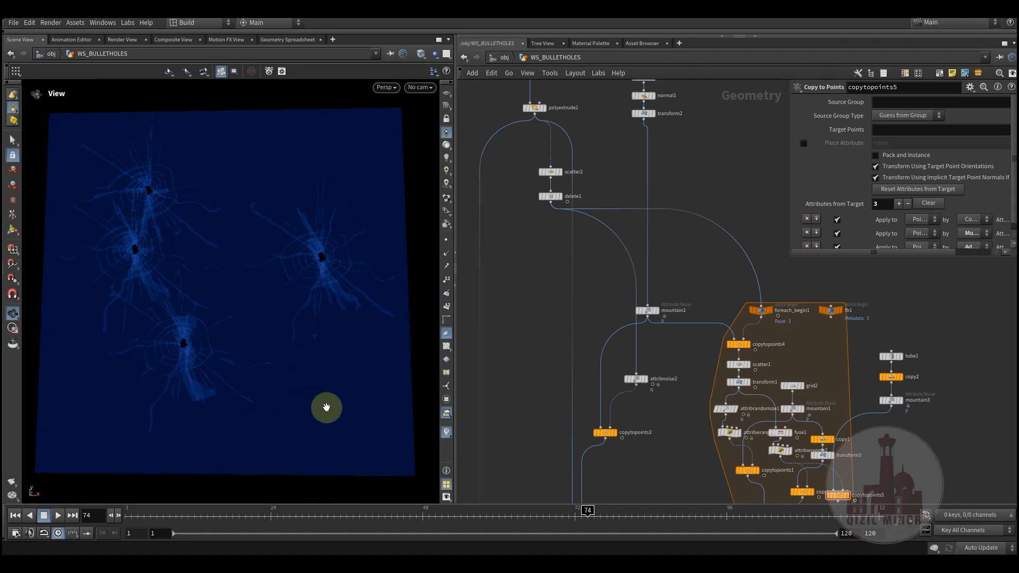
{"action": "mouse_move", "coordinate": [377, 141]}
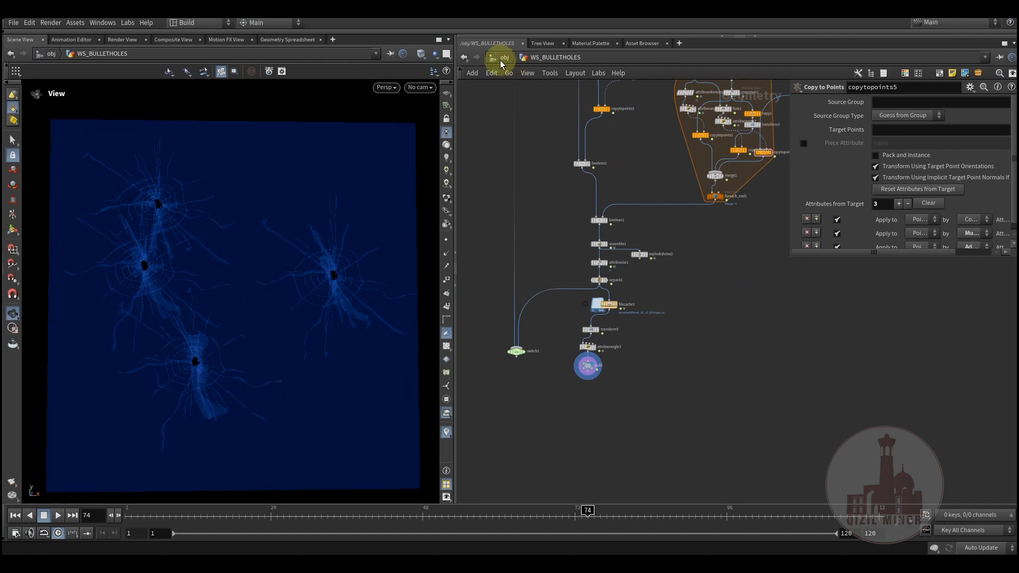
Go up to the obj level and look through cam2 at the cracked glass
{"action": "left_click", "coordinate": [504, 57]}
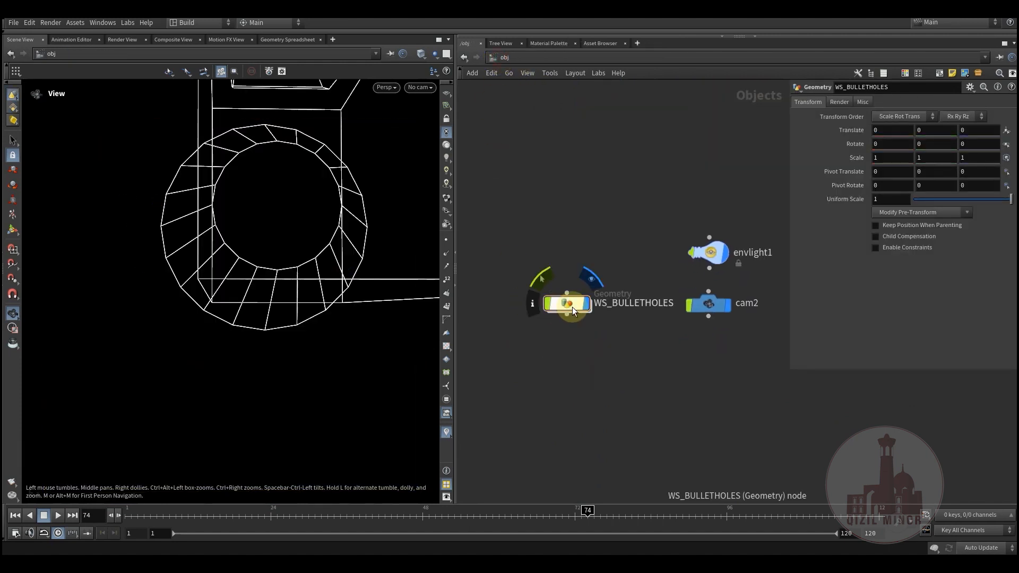
{"action": "left_click", "coordinate": [419, 87]}
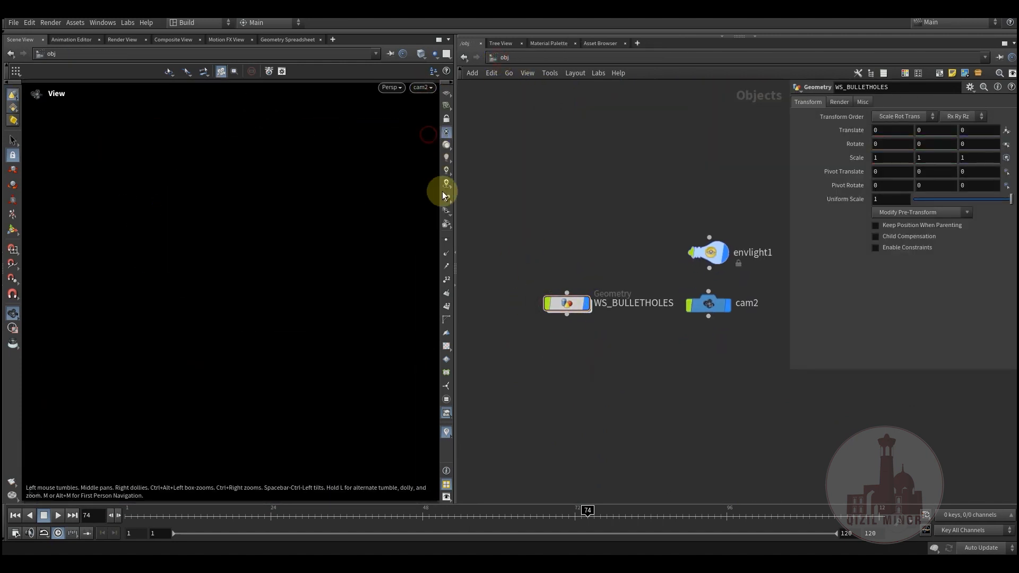
{"action": "double_click", "coordinate": [565, 303]}
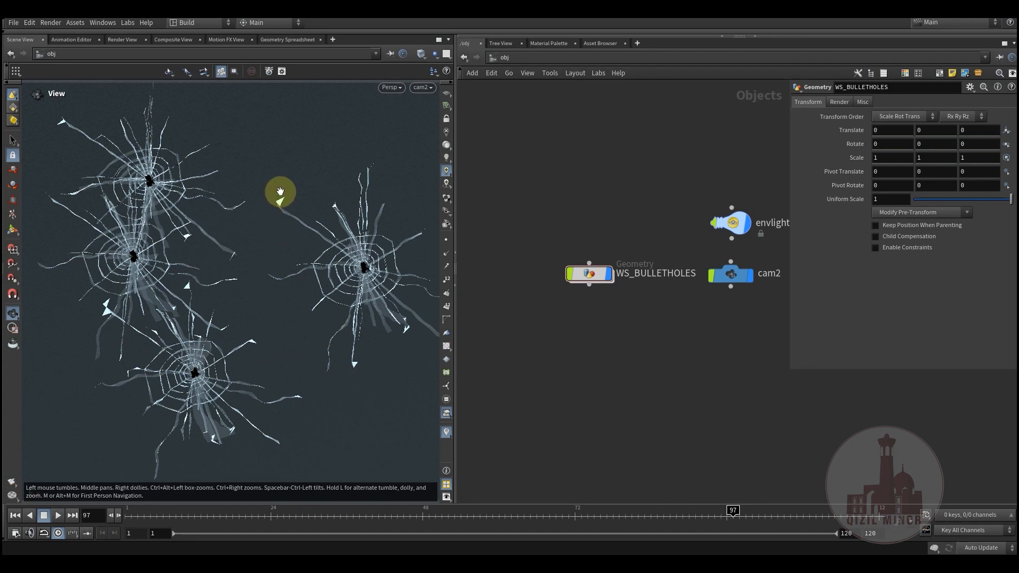
{"action": "mouse_move", "coordinate": [374, 276]}
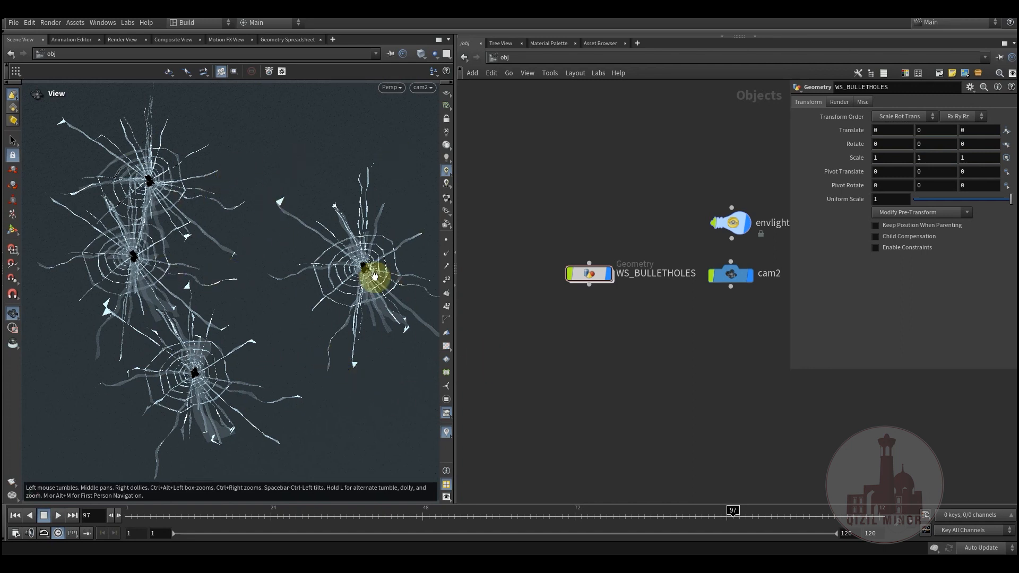
{"action": "mouse_move", "coordinate": [52, 131]}
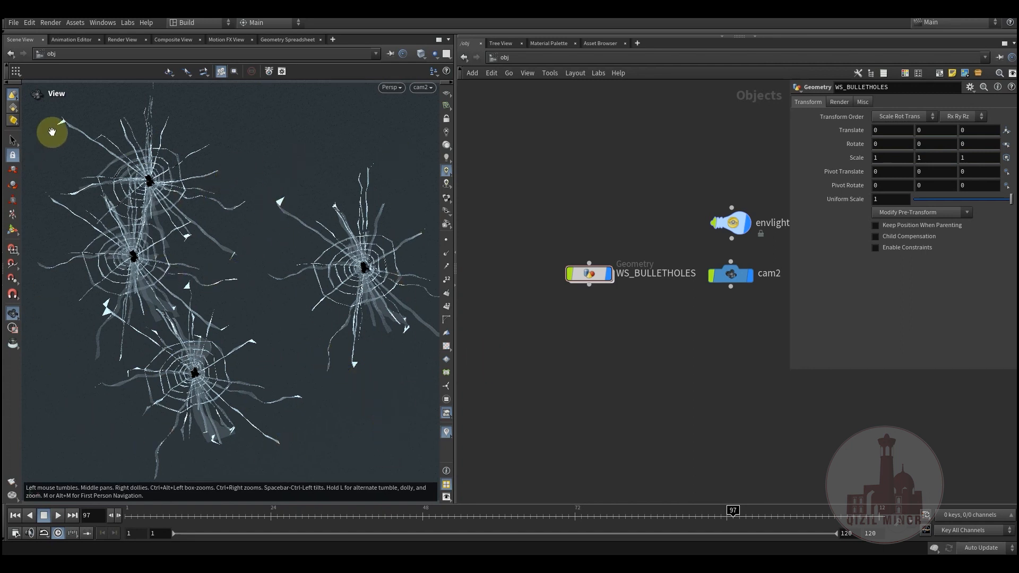
{"action": "mouse_move", "coordinate": [395, 156]}
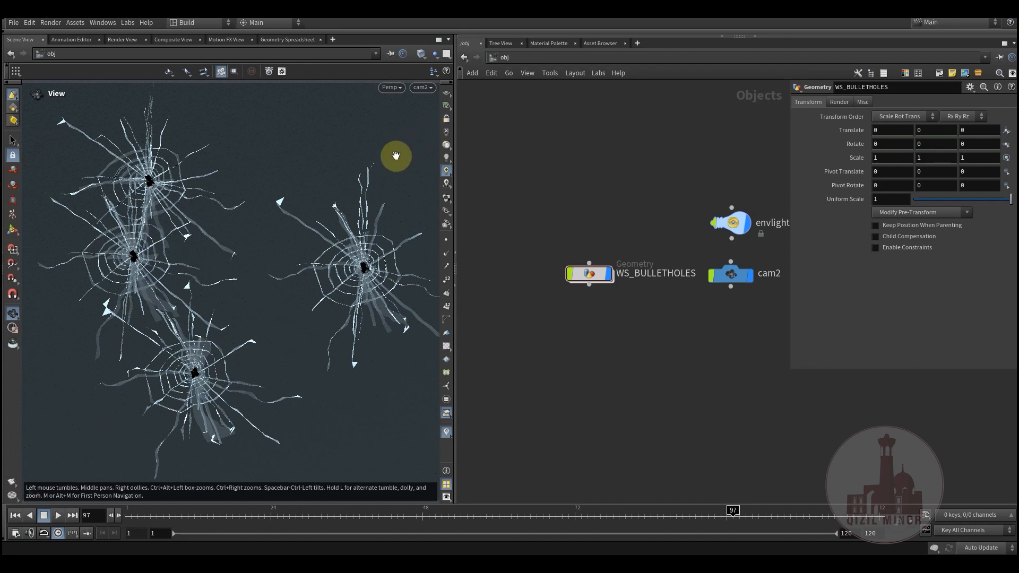